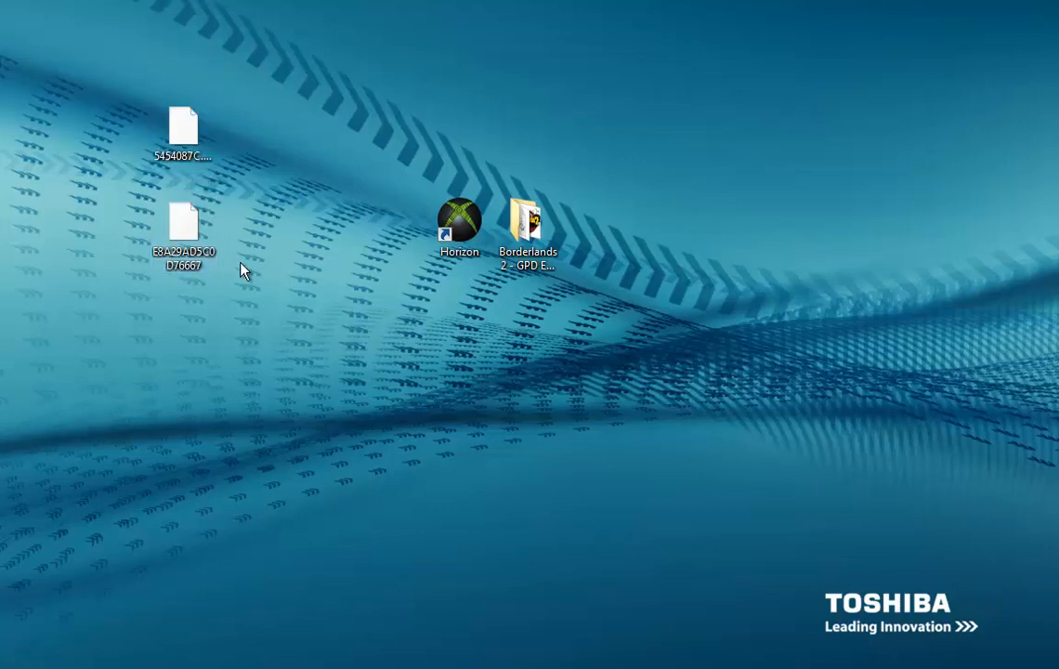
pyautogui.moveTo(748, 351)
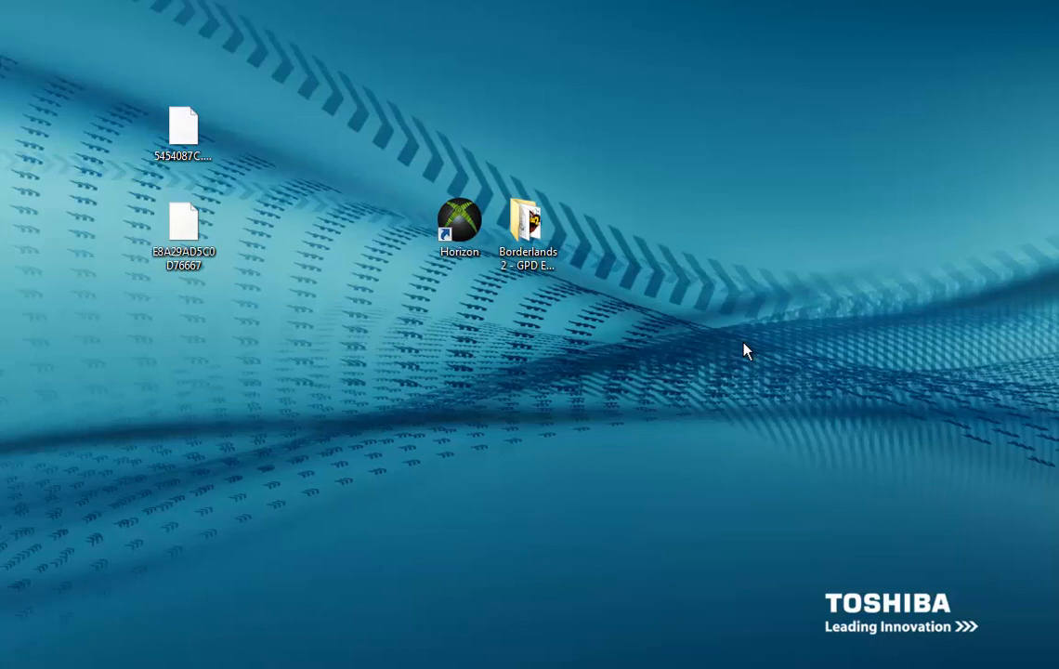
pyautogui.moveTo(369, 249)
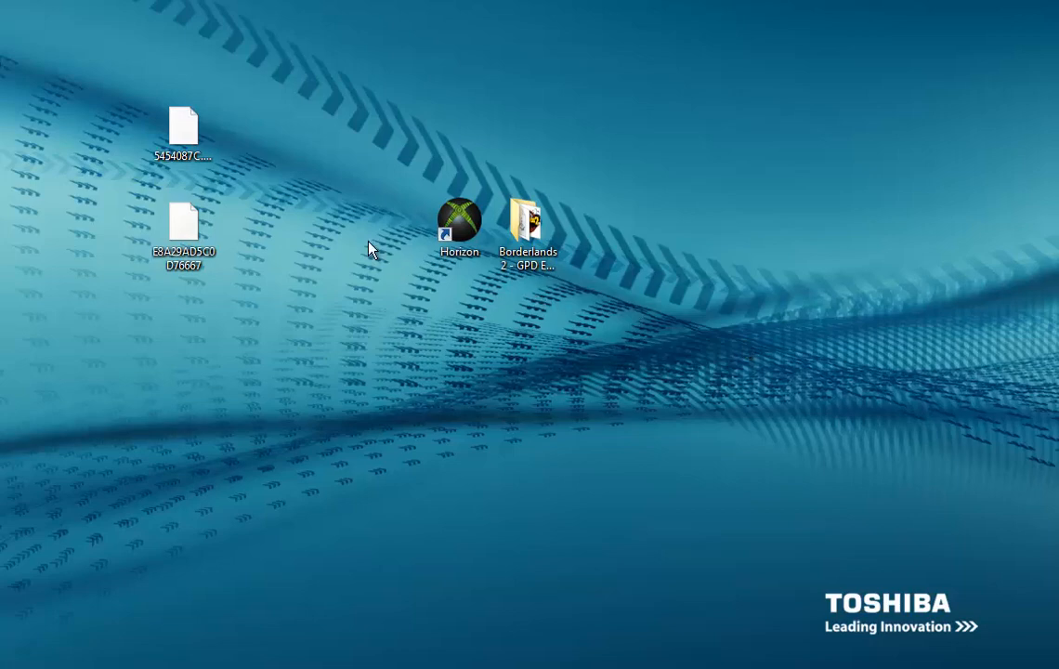
pyautogui.moveTo(390, 167)
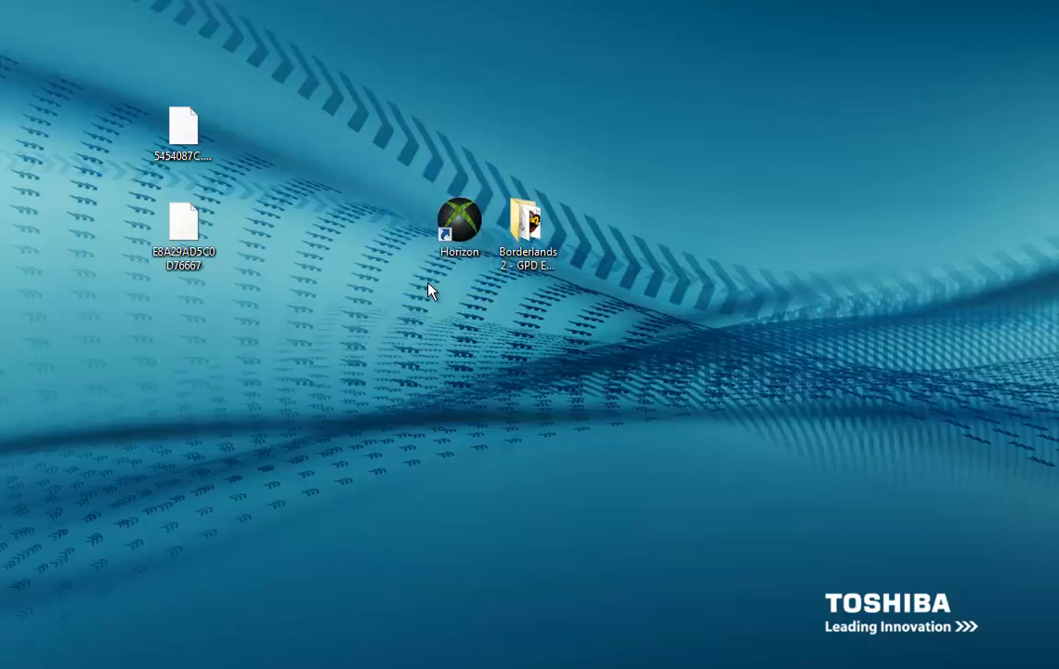
# Tidy the desktop: put the stats notes away and arrange the profile package files and shortcuts
pyautogui.click(457, 226)
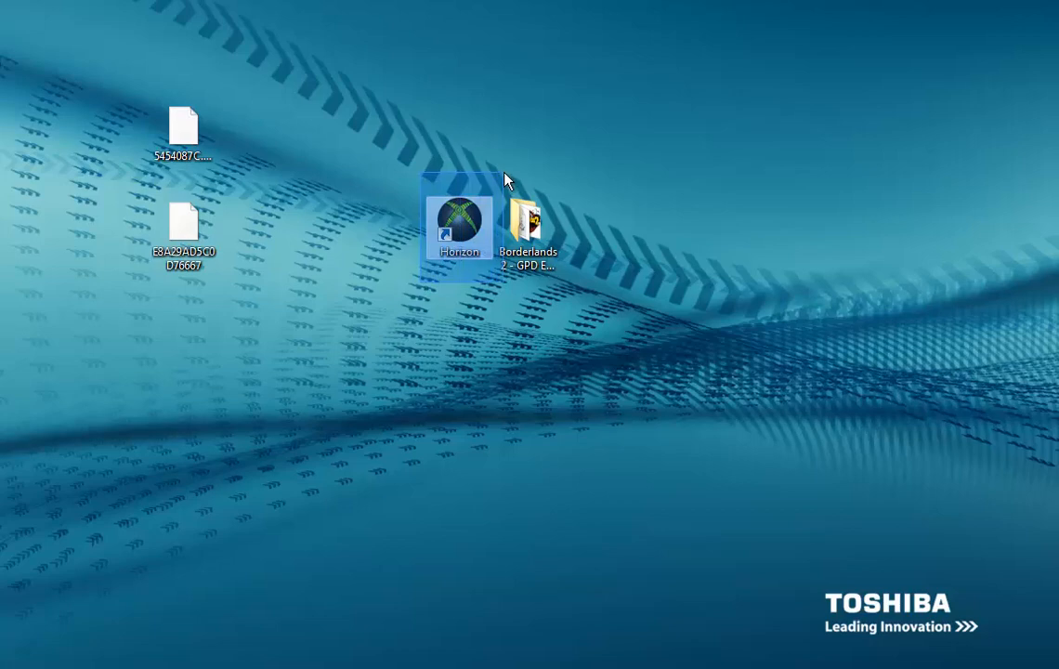
pyautogui.moveTo(449, 211)
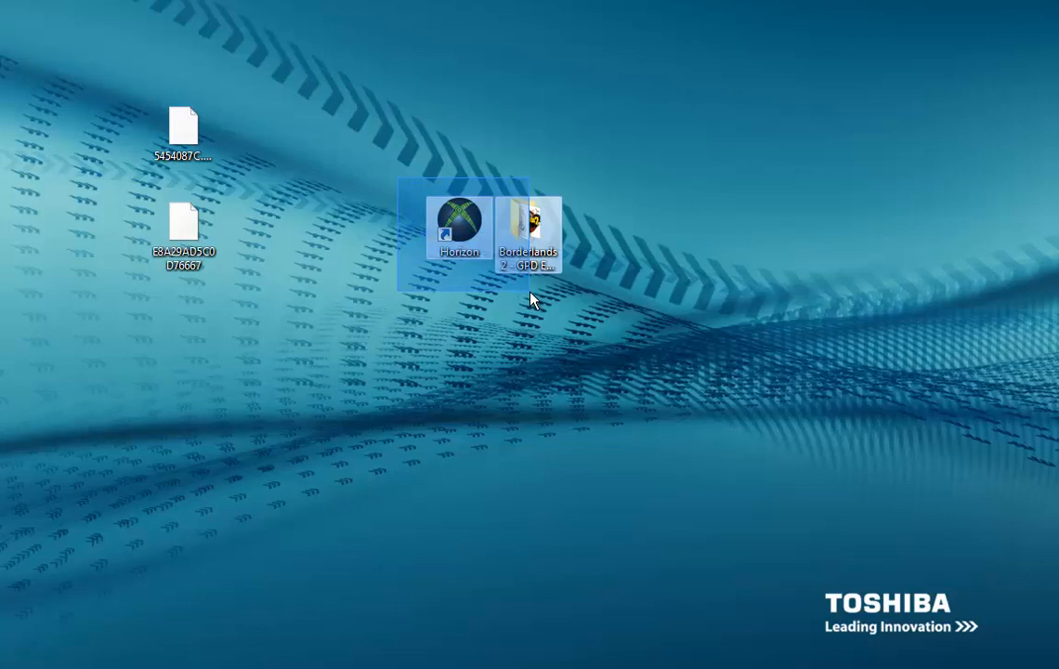
pyautogui.click(405, 281)
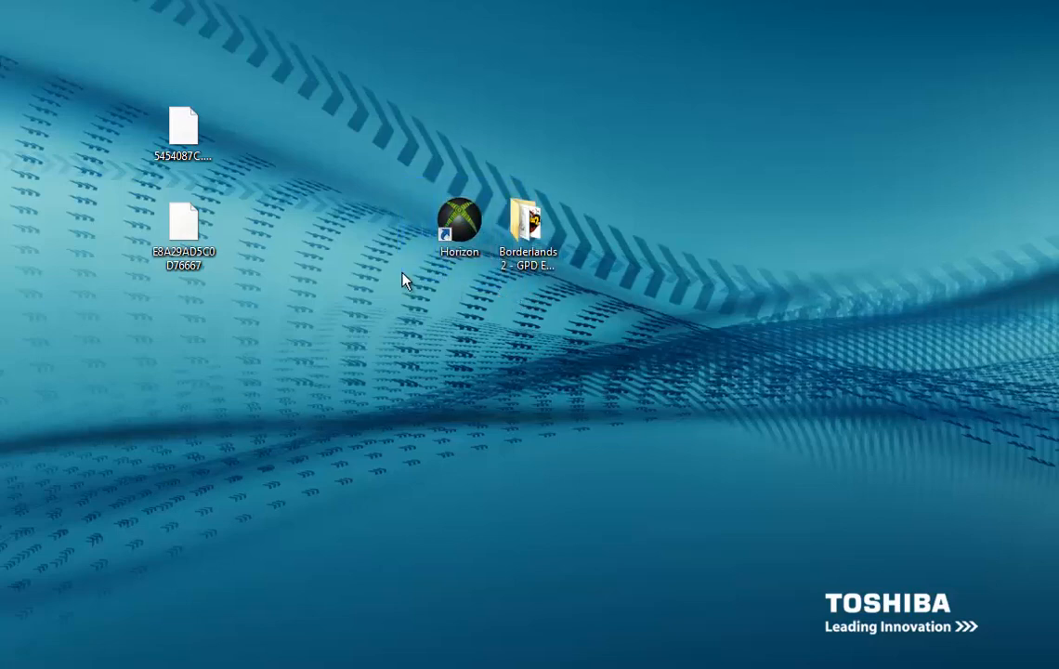
pyautogui.moveTo(119, 119)
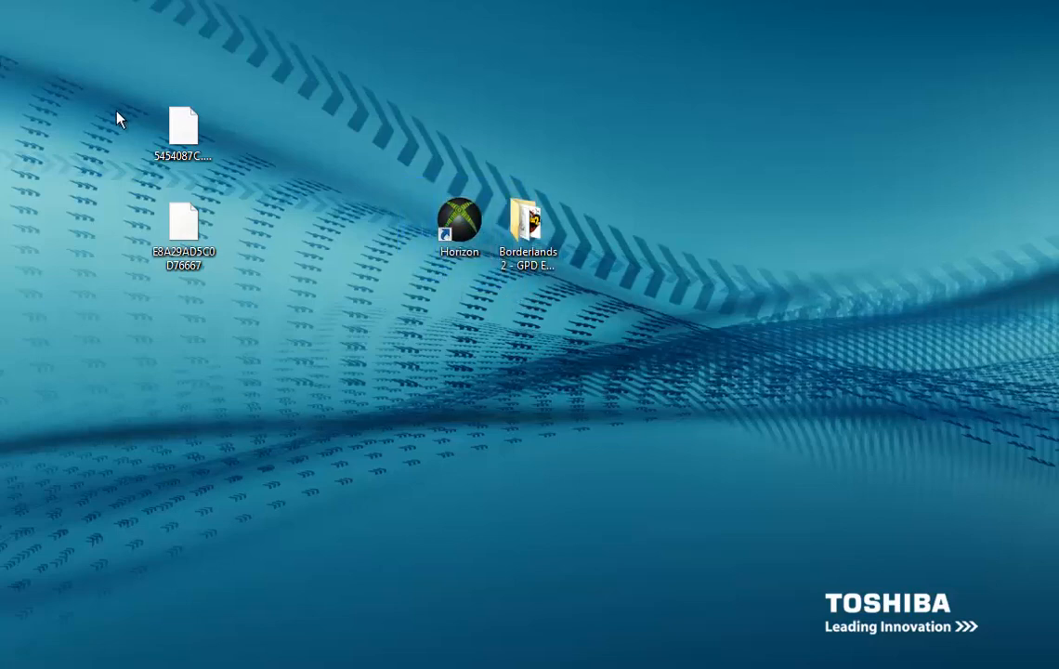
pyautogui.moveTo(362, 152)
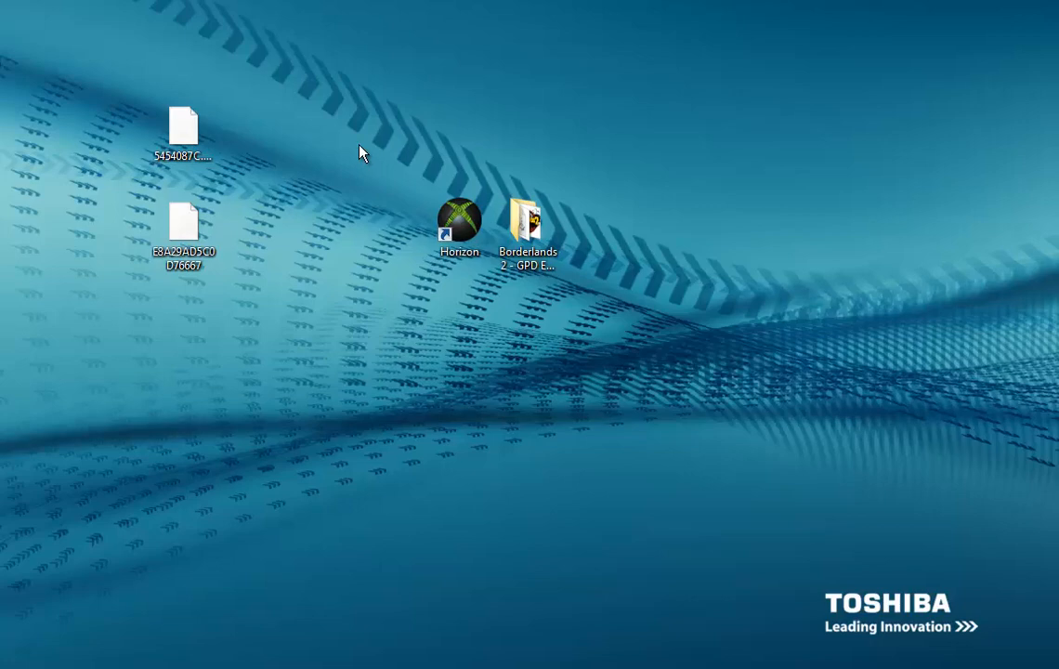
pyautogui.moveTo(392, 184)
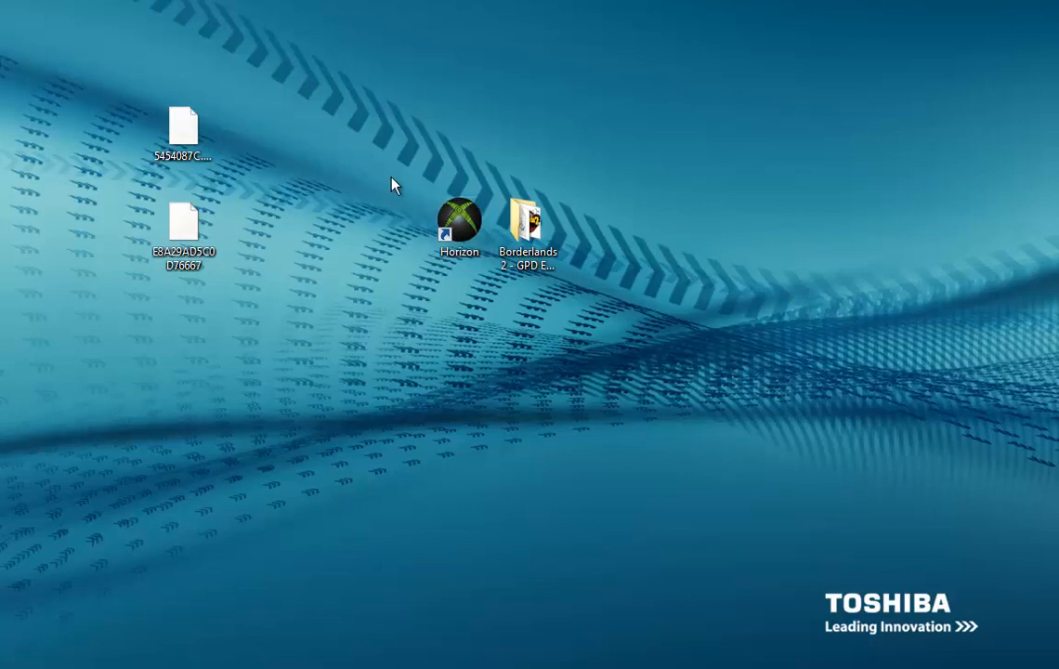
pyautogui.moveTo(350, 170)
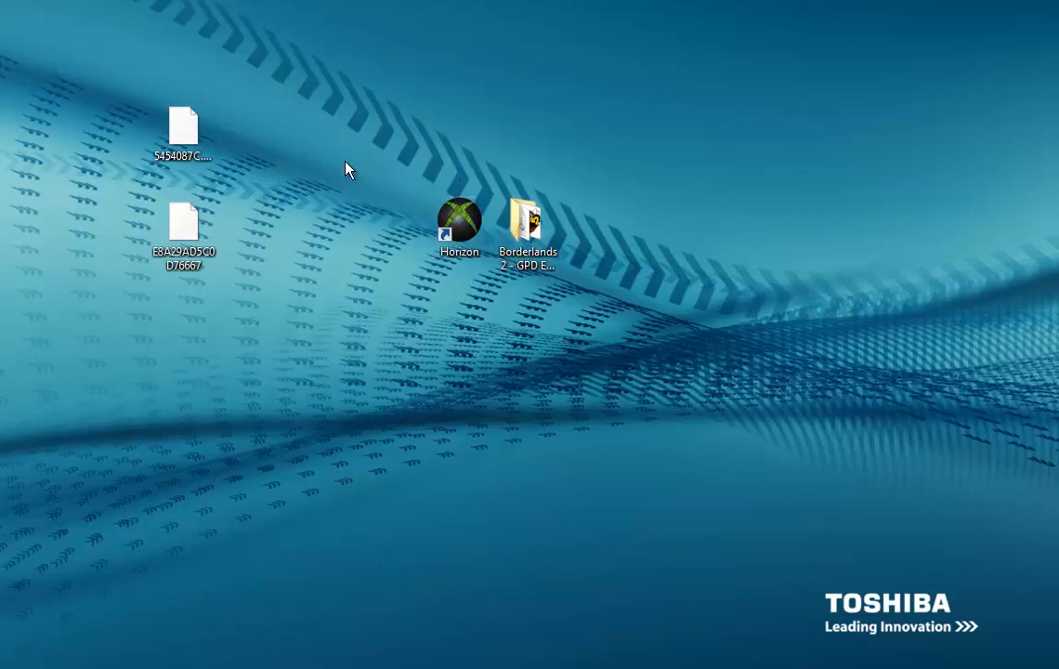
pyautogui.moveTo(535, 141)
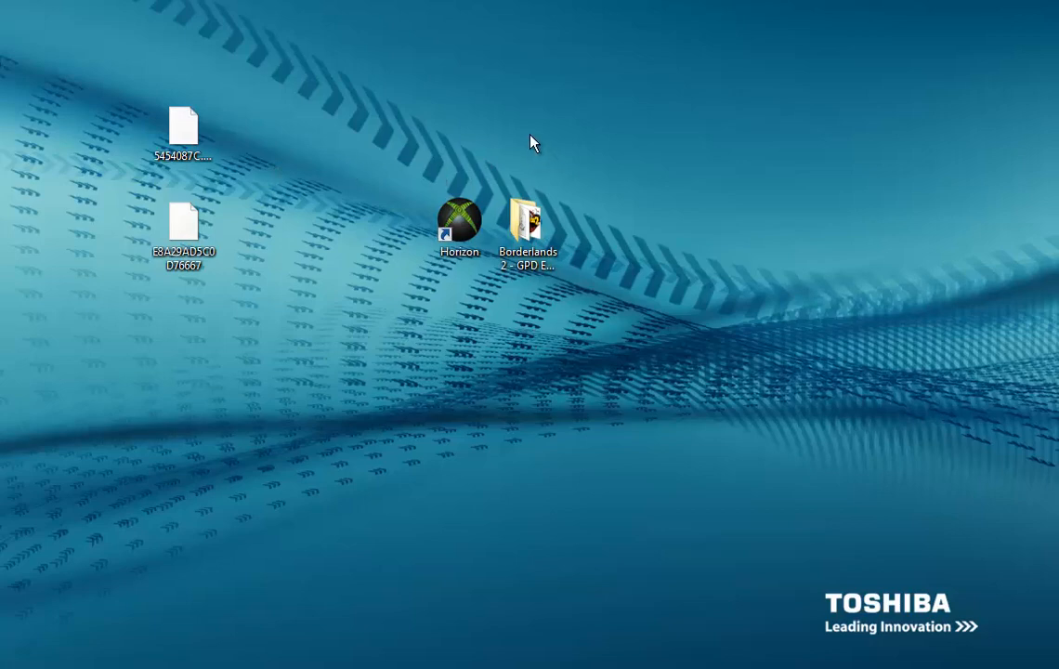
pyautogui.click(459, 227)
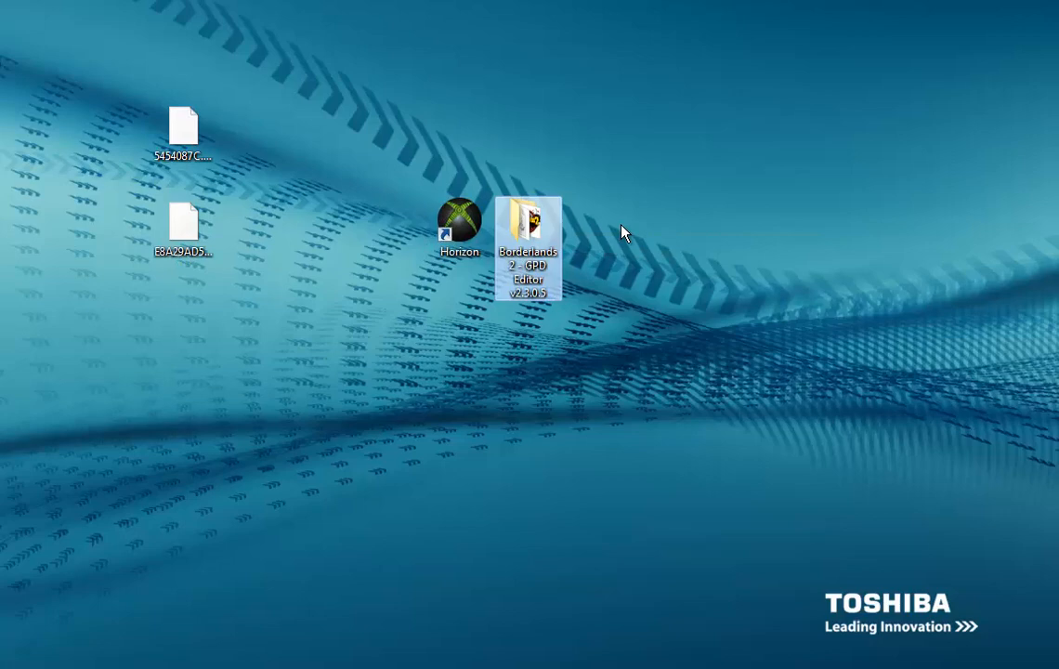
pyautogui.moveTo(535, 227)
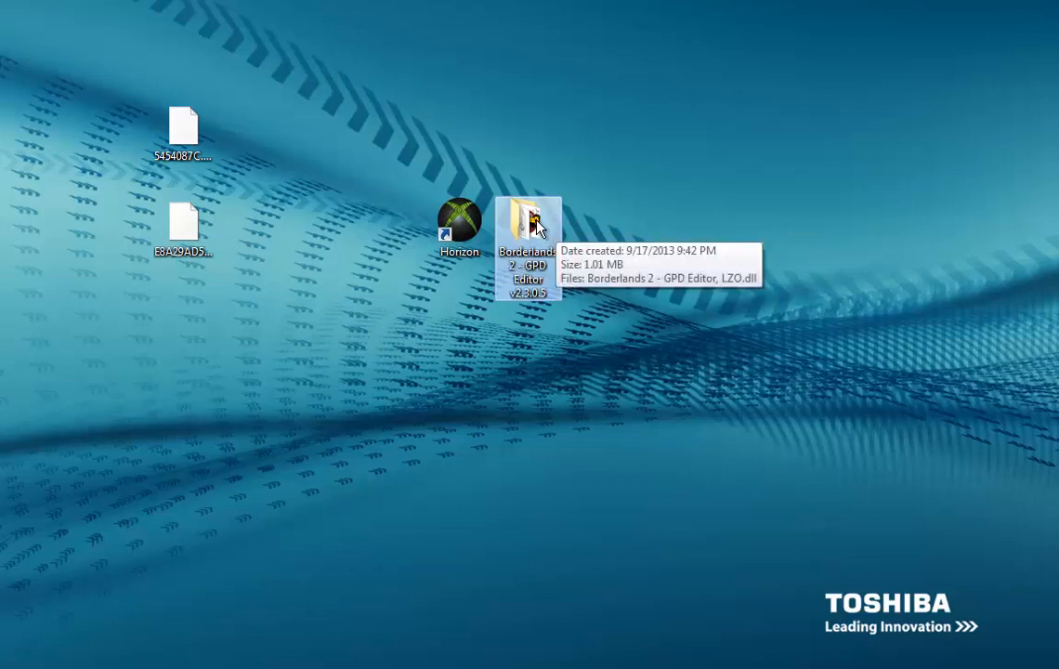
pyautogui.moveTo(586, 227)
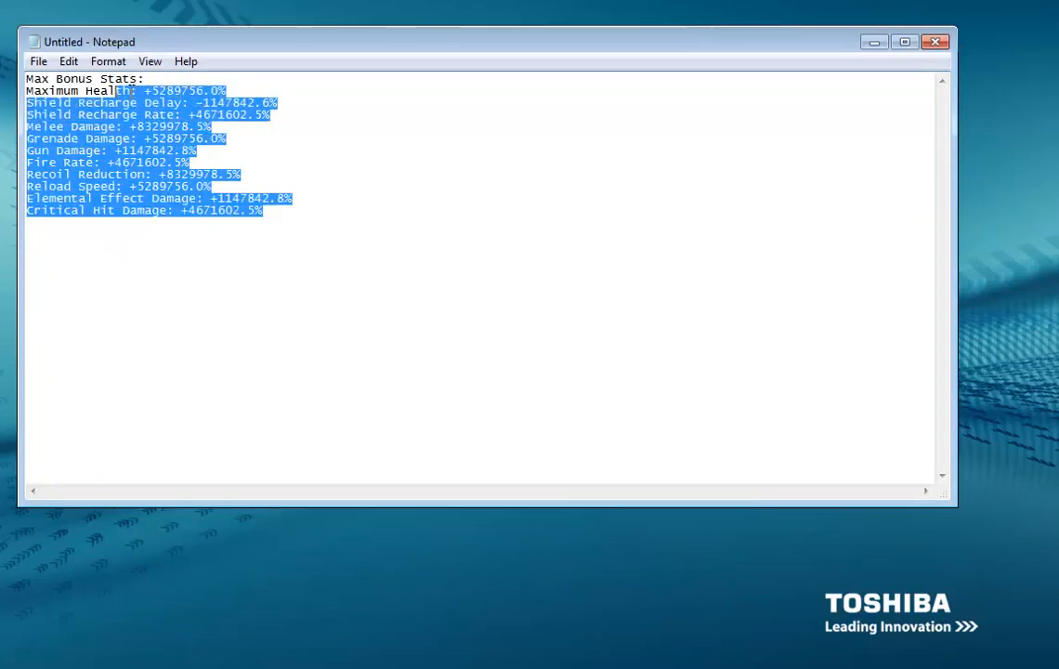
pyautogui.click(935, 41)
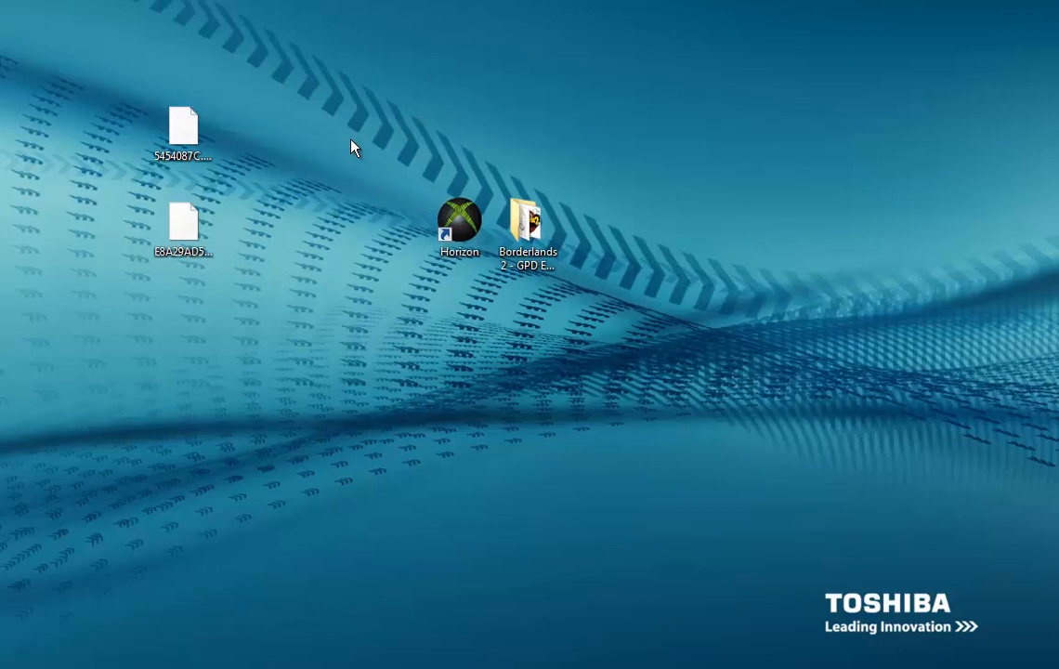
pyautogui.moveTo(352, 147); pyautogui.dragTo(238, 277)
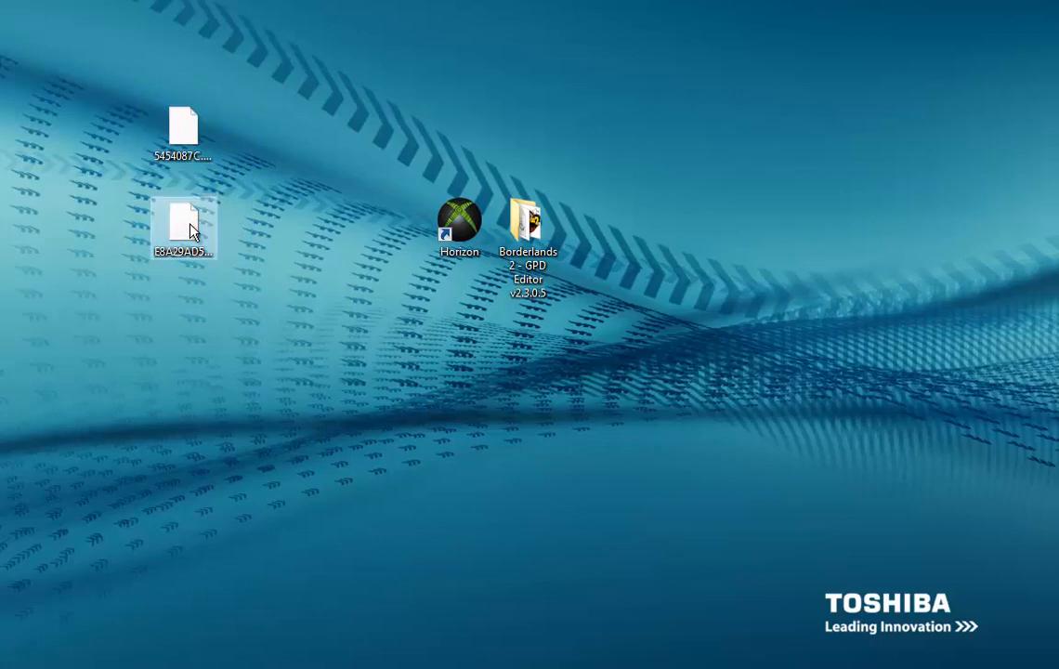
pyautogui.click(182, 214)
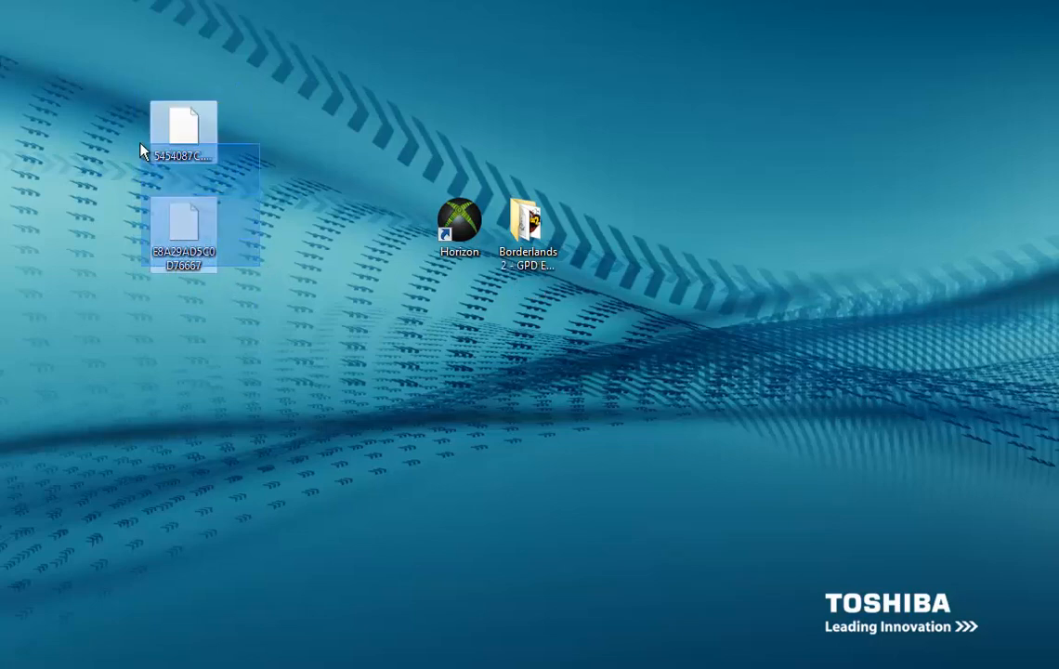
pyautogui.click(273, 349)
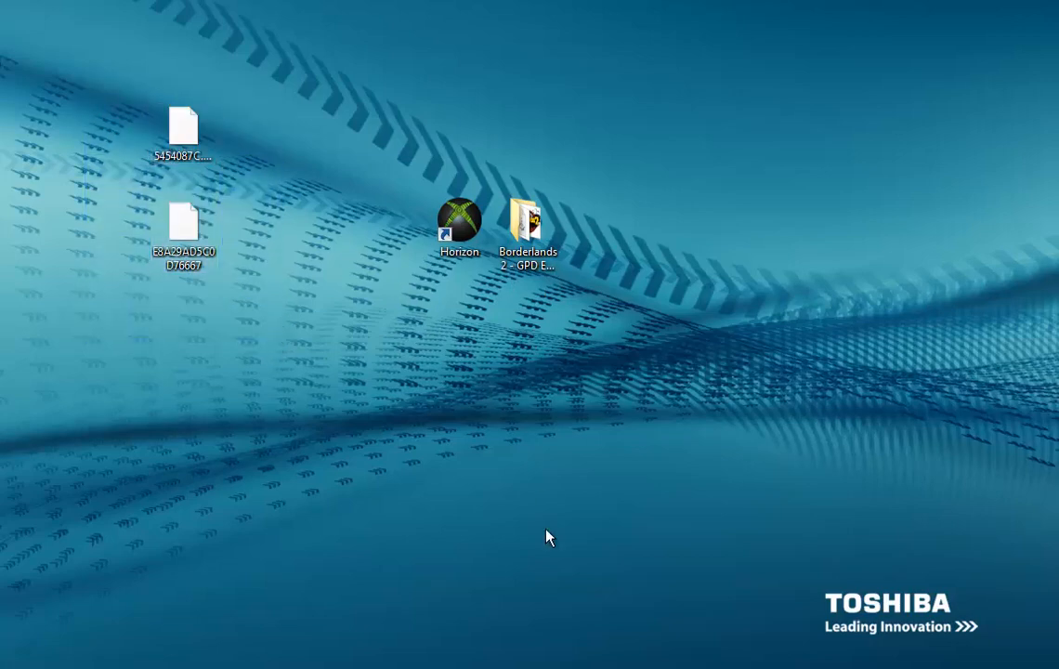
# Launch Horizon and bring up actions for the Life Cheaters profile under Gamer Profiles on the flash drive
pyautogui.doubleClick(459, 223)
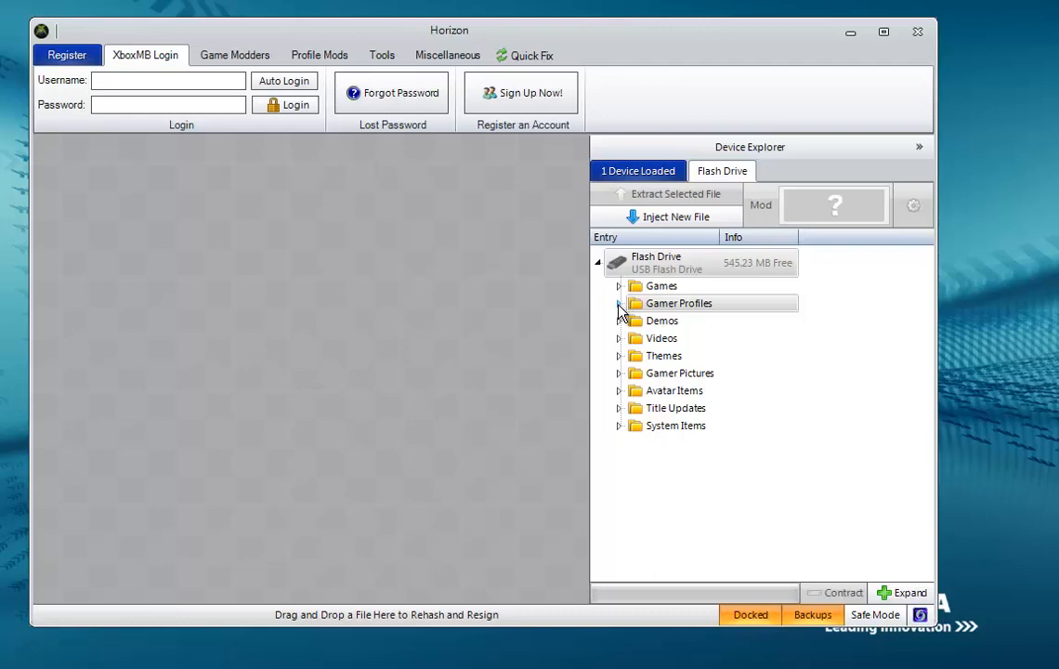
pyautogui.click(619, 303)
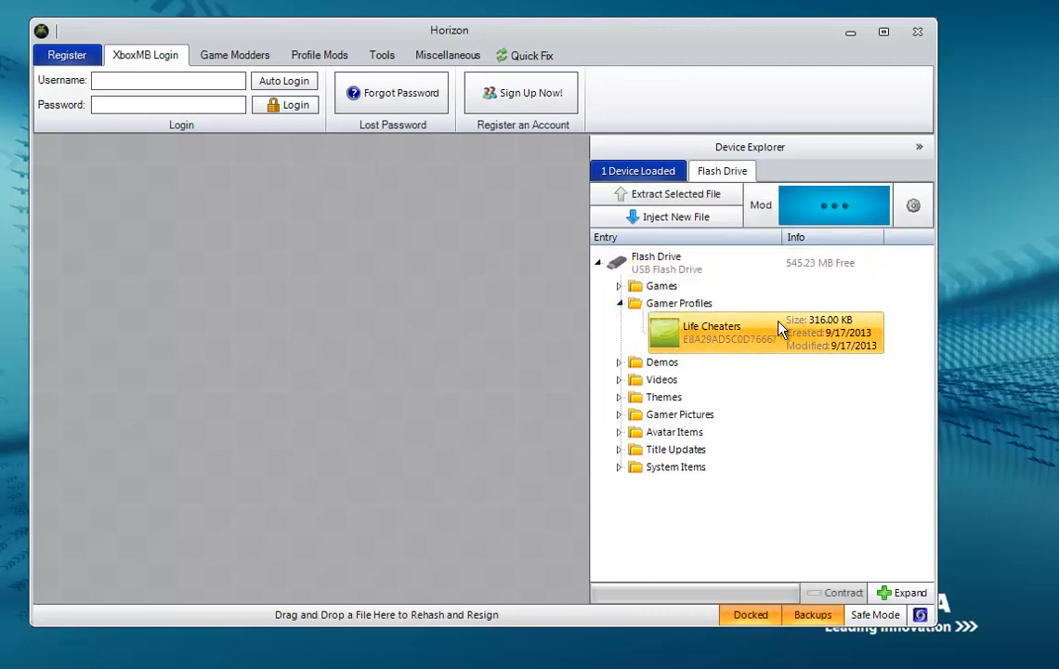
pyautogui.rightClick(729, 331)
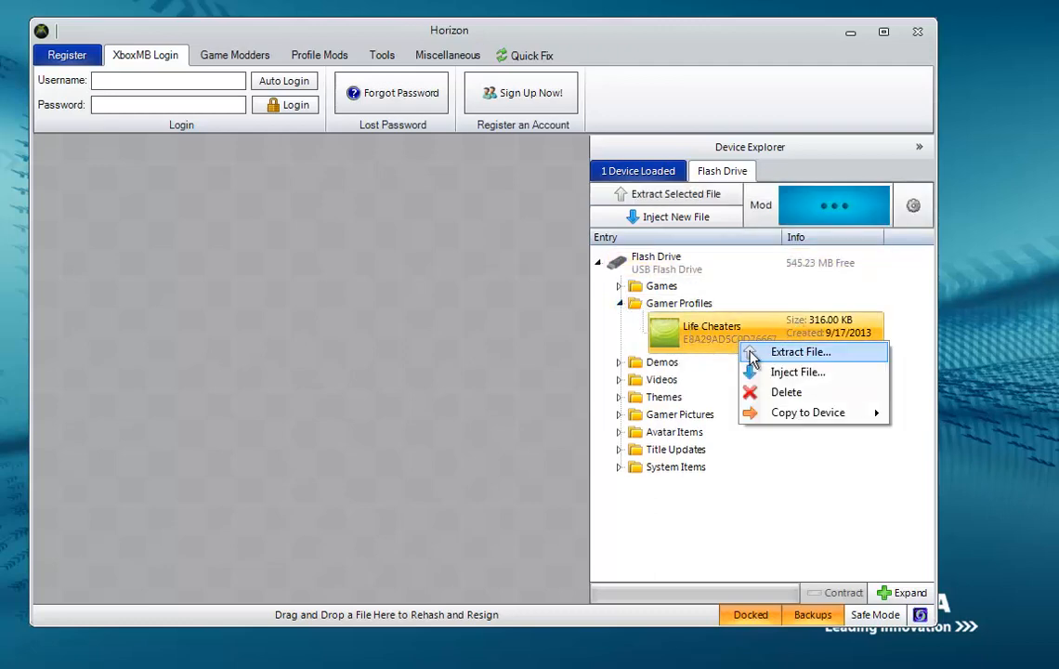
pyautogui.moveTo(754, 95)
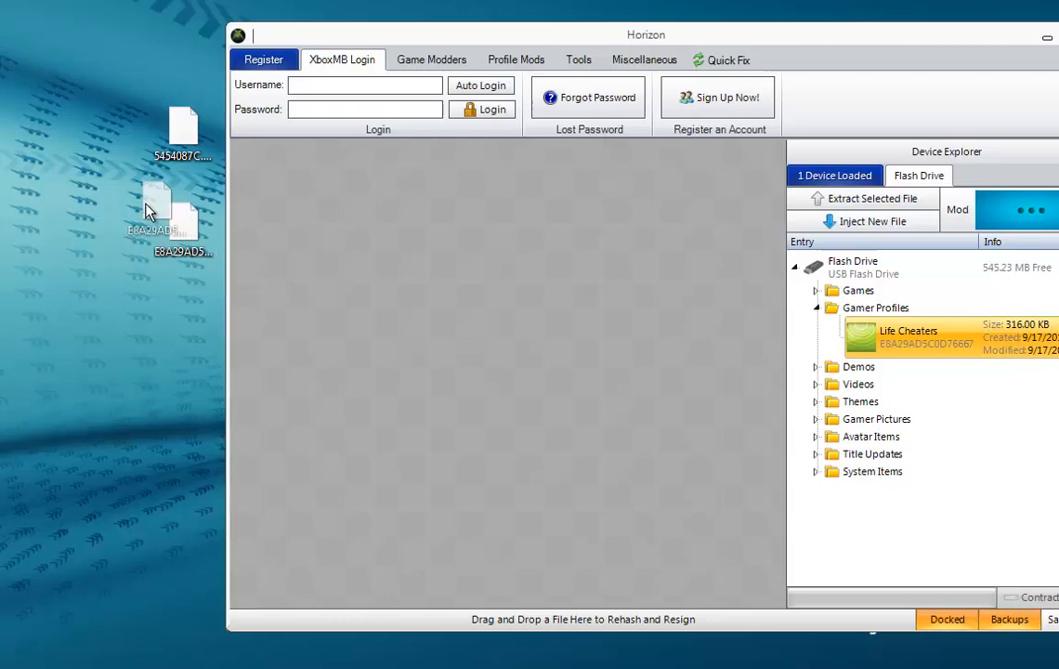
# Open the profile package, list its contents and bring up extract options for the .gpd entry
pyautogui.doubleClick(907, 338)
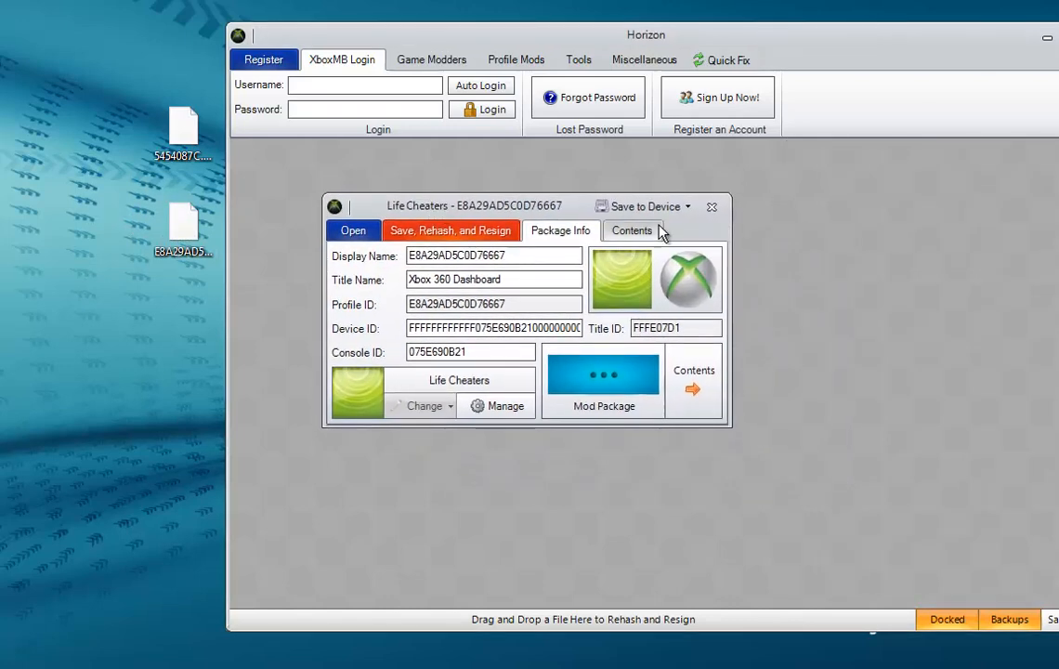
pyautogui.click(632, 230)
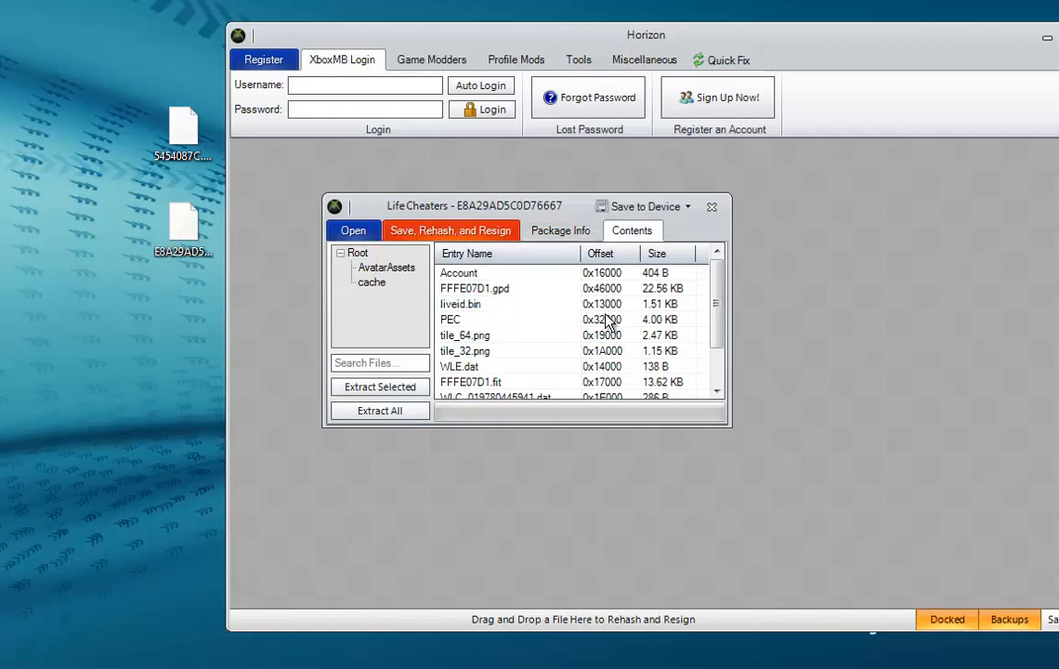
pyautogui.scroll(-3)
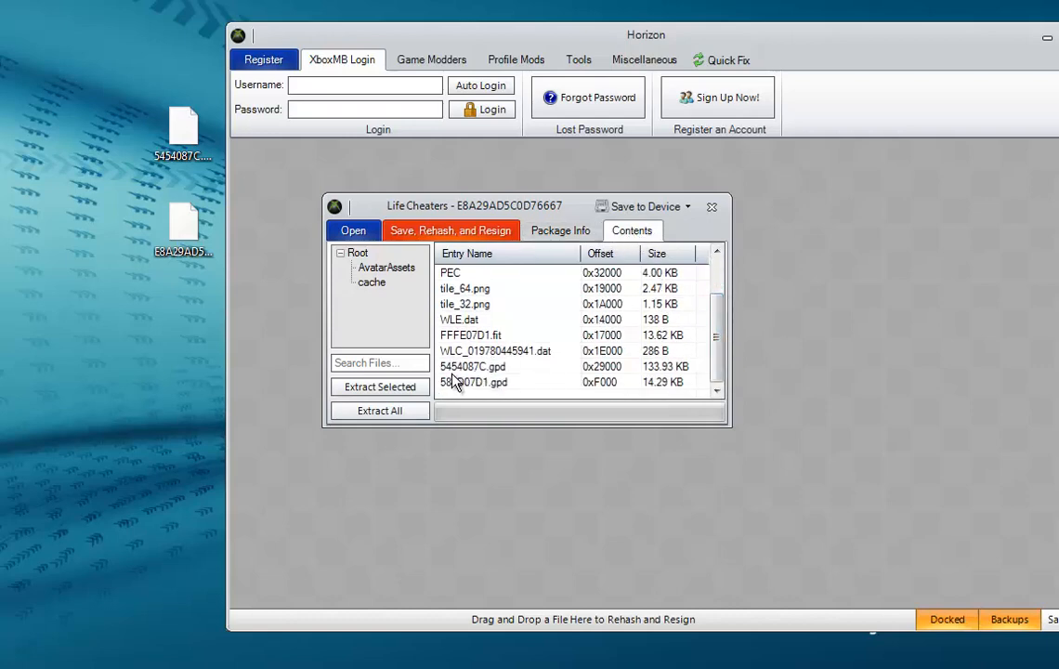
pyautogui.moveTo(465, 379)
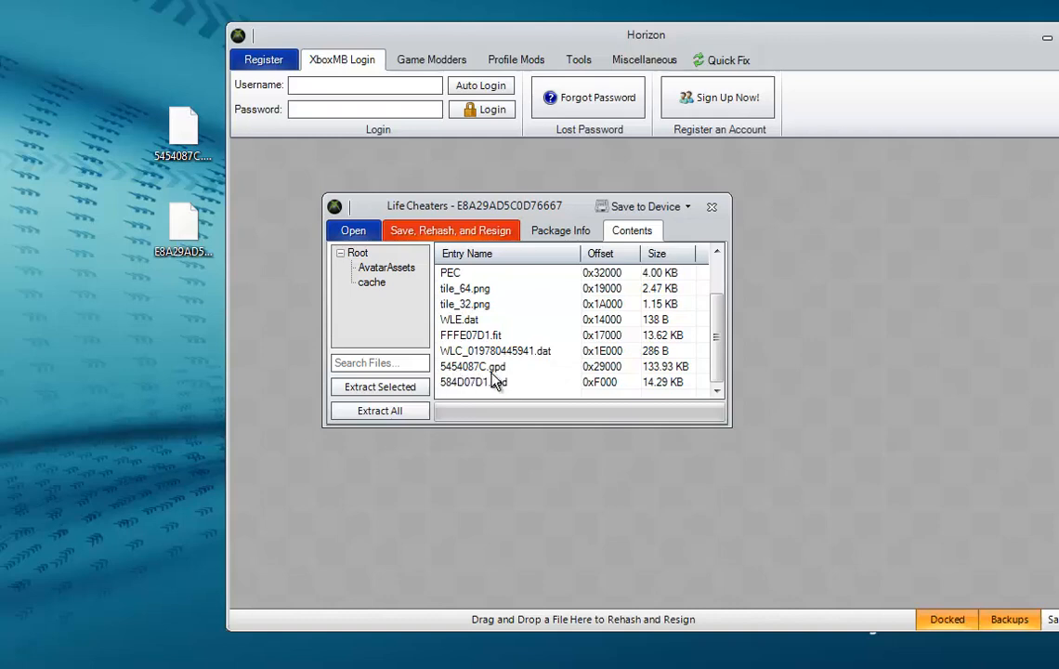
pyautogui.rightClick(474, 366)
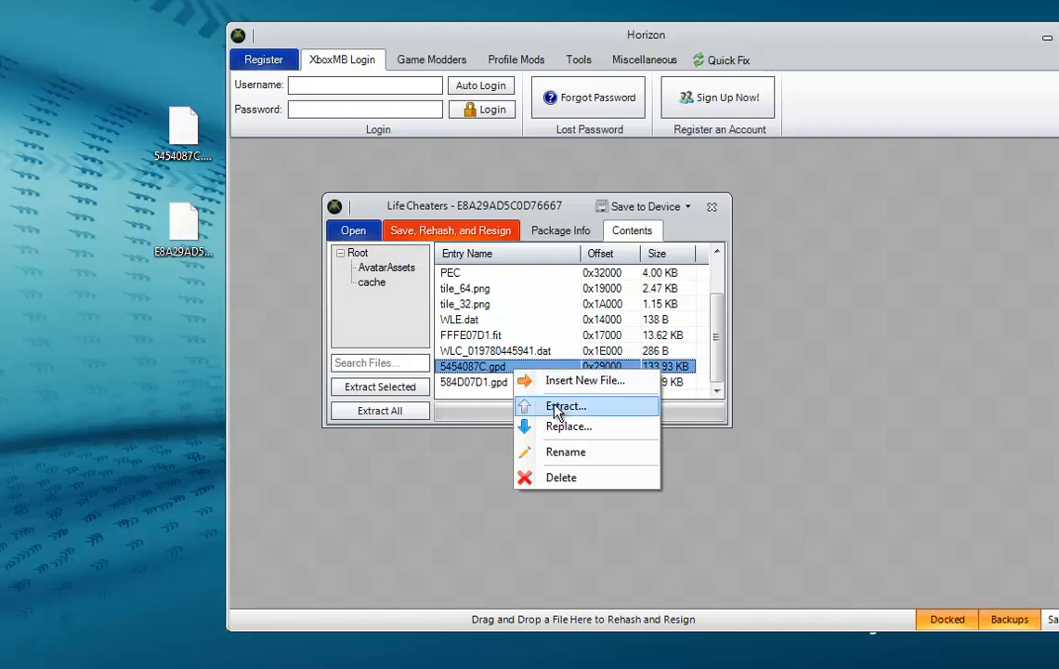
pyautogui.moveTo(717, 210)
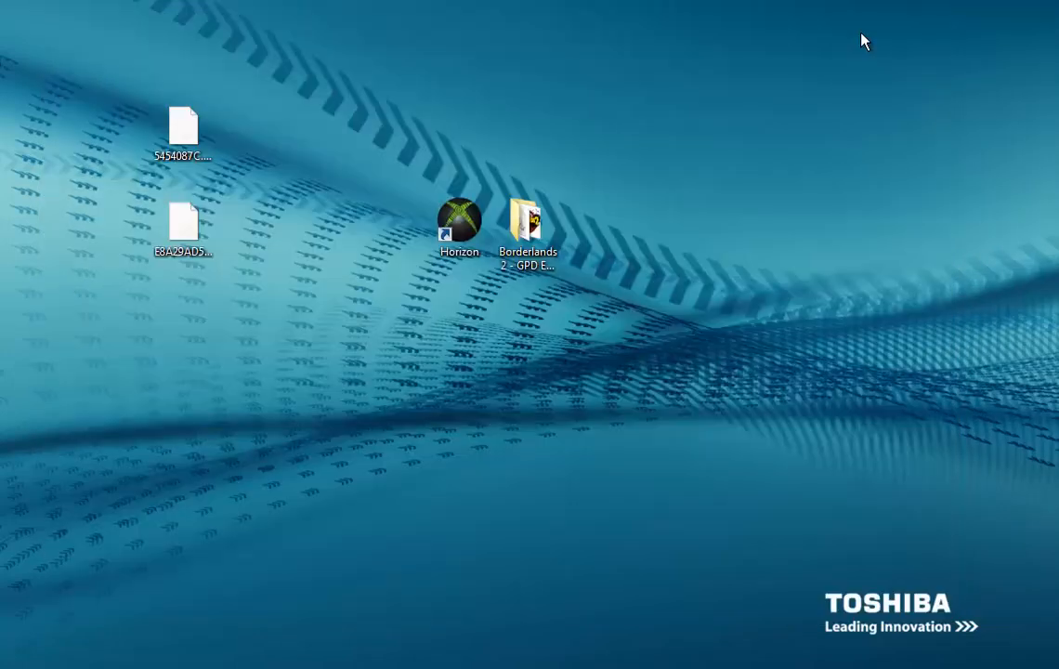
# Run the Borderlands 2 GPD Editor from its folder and move its window fully into view
pyautogui.doubleClick(528, 219)
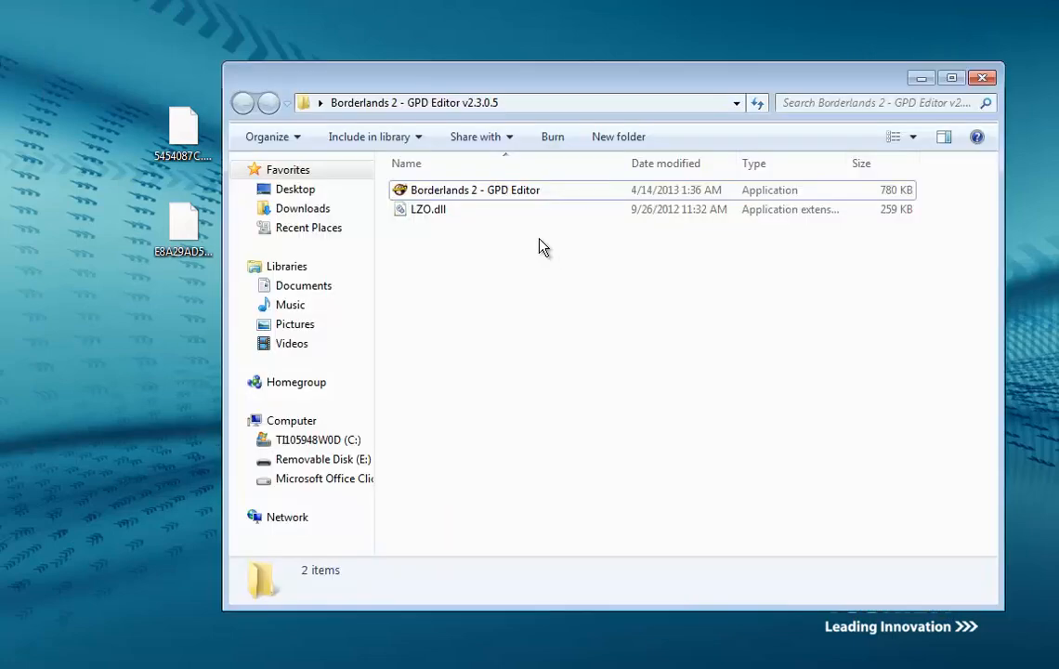
pyautogui.moveTo(455, 232)
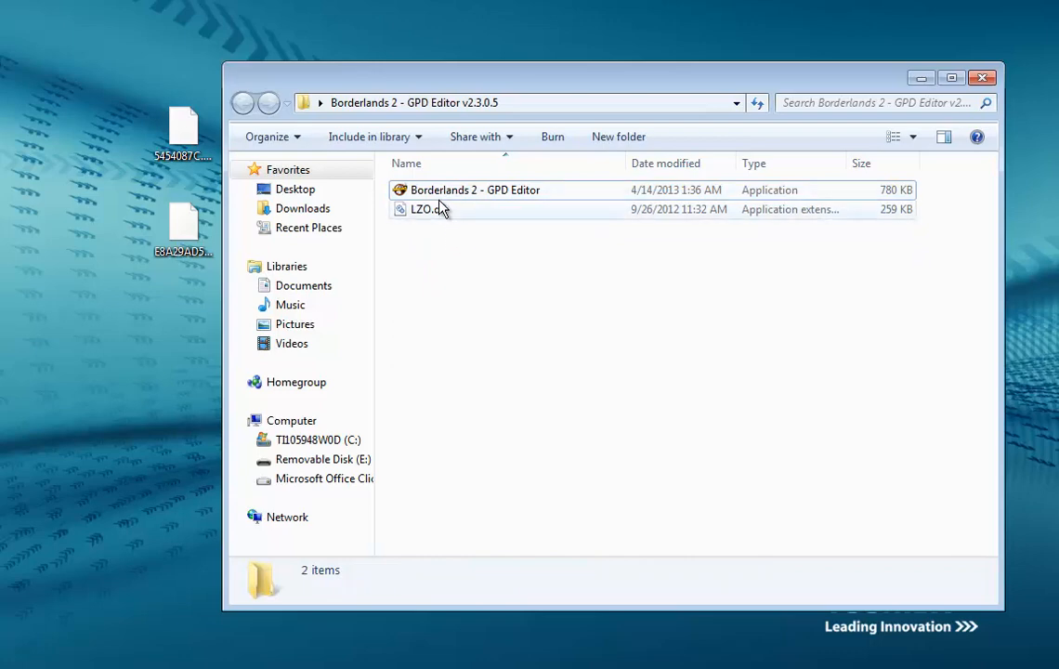
pyautogui.click(476, 189)
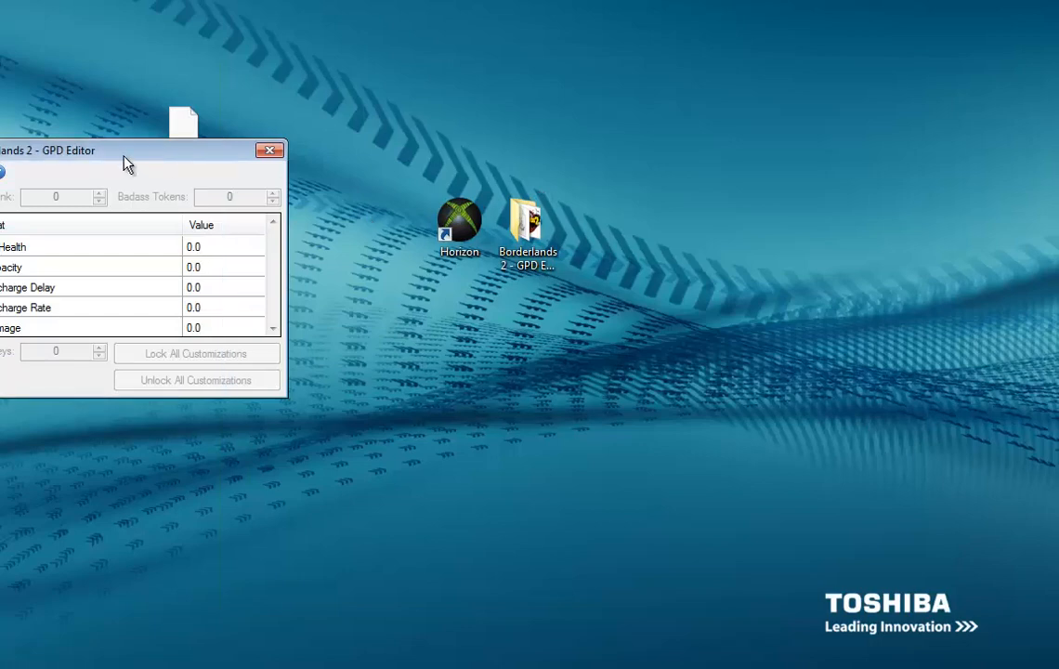
pyautogui.moveTo(139, 150); pyautogui.dragTo(531, 154)
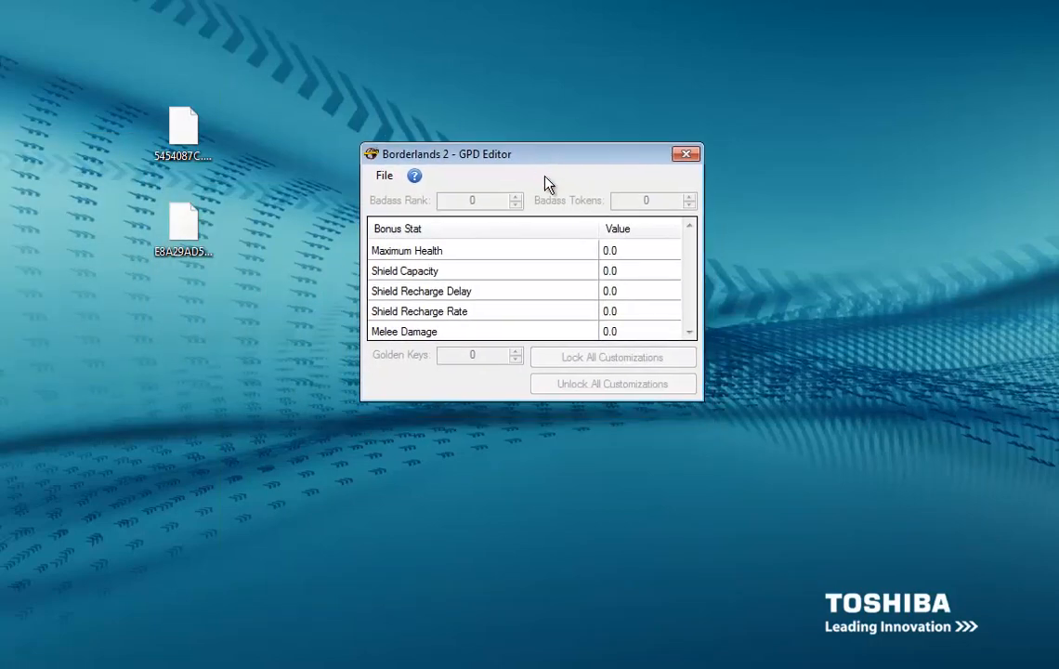
# Load the extracted GPD file into the editor via File > Open
pyautogui.click(382, 175)
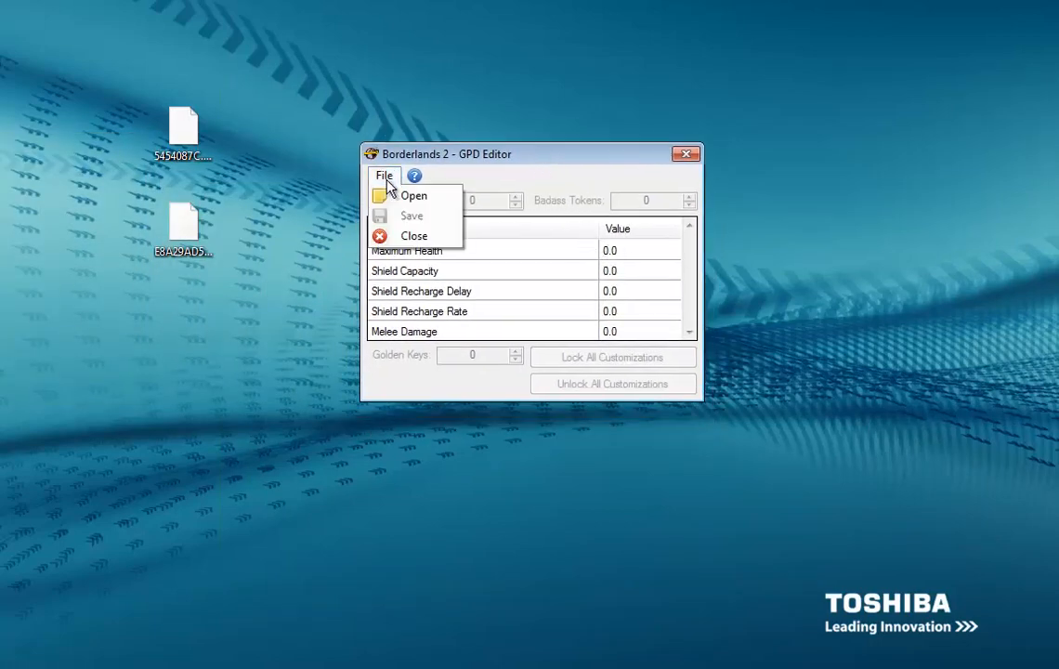
pyautogui.click(413, 196)
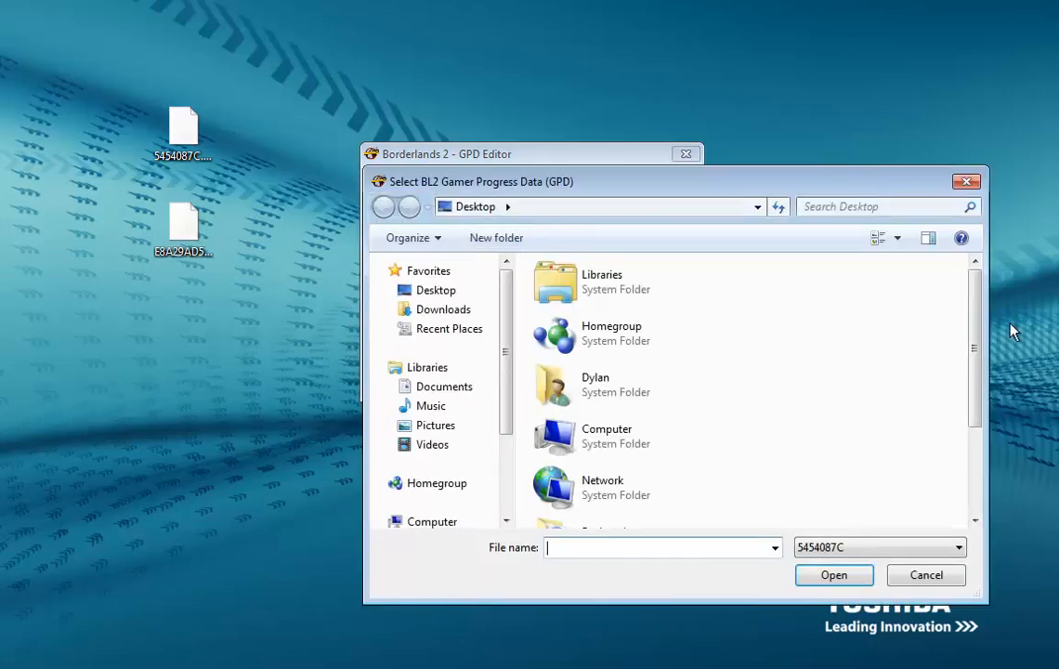
pyautogui.scroll(-3)
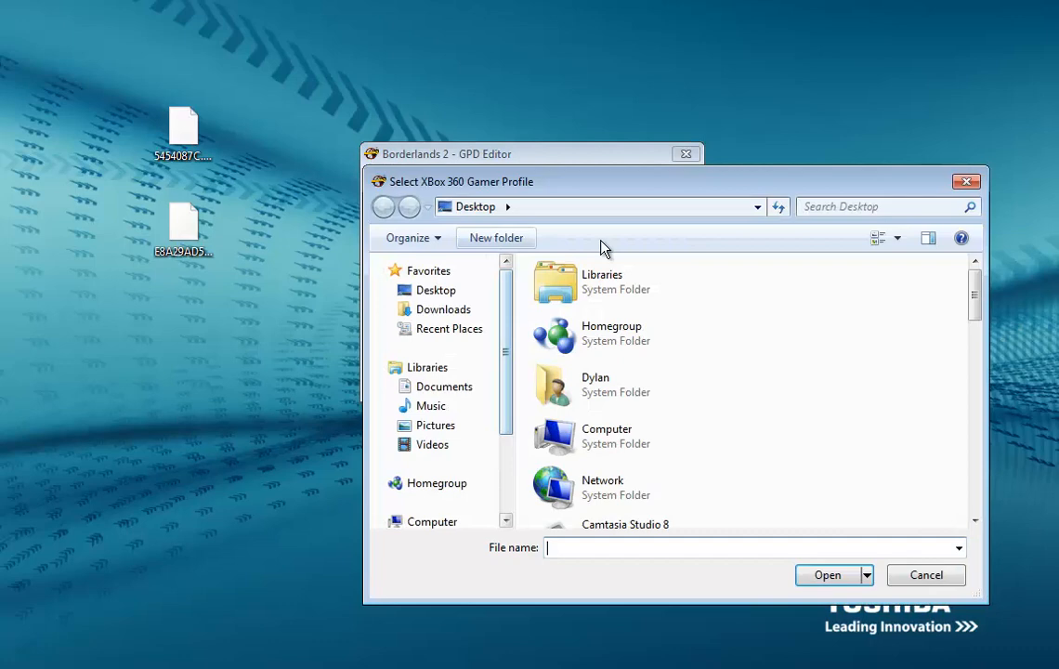
pyautogui.scroll(-3)
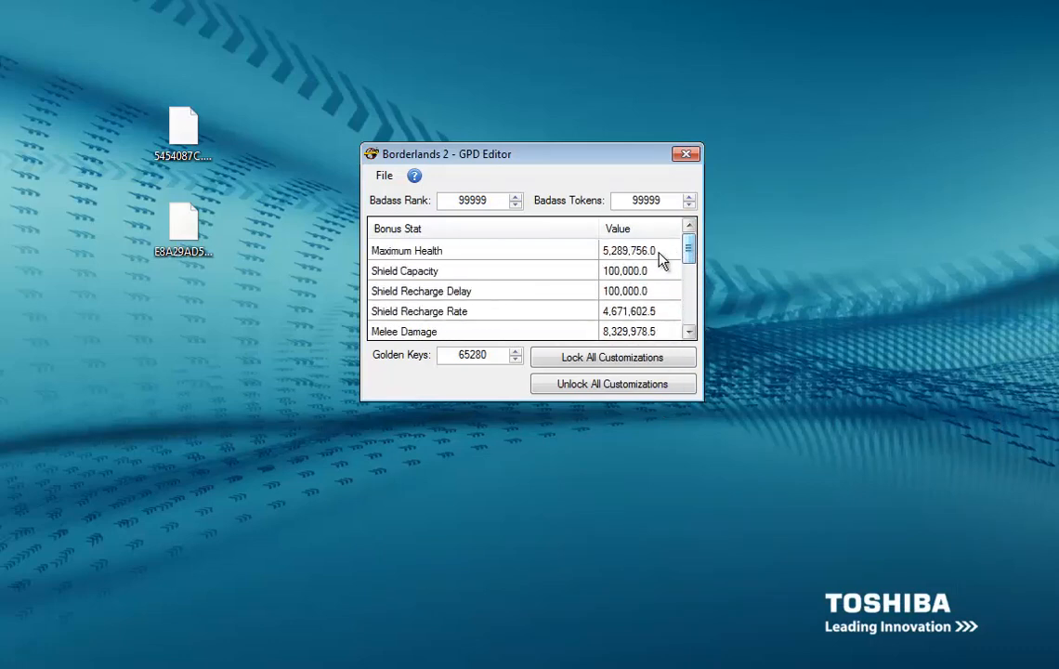
pyautogui.moveTo(476, 385)
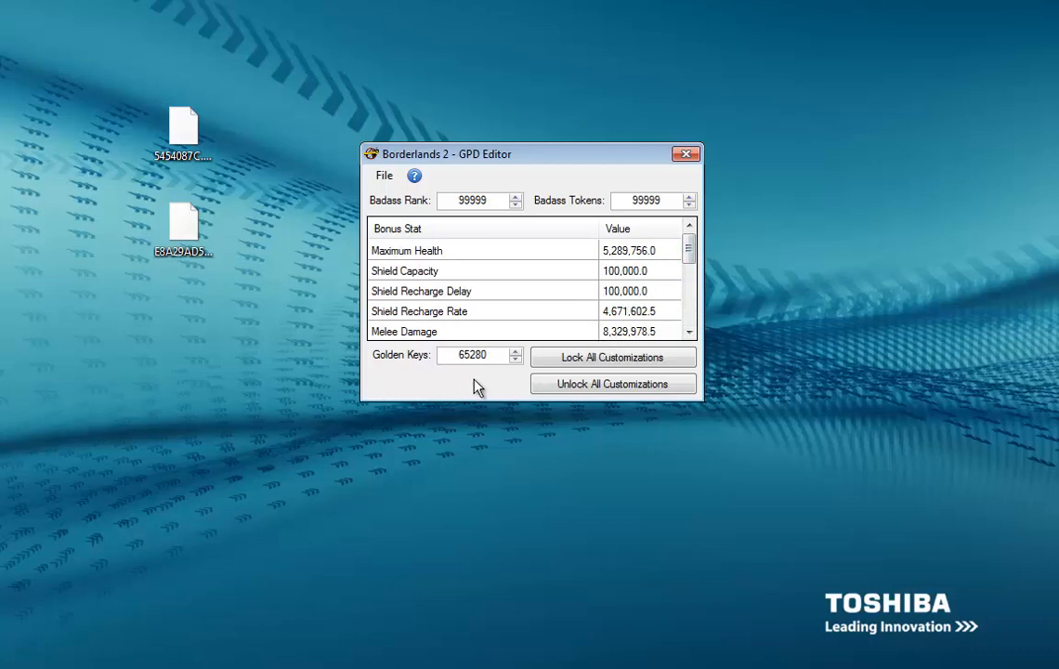
pyautogui.moveTo(491, 271)
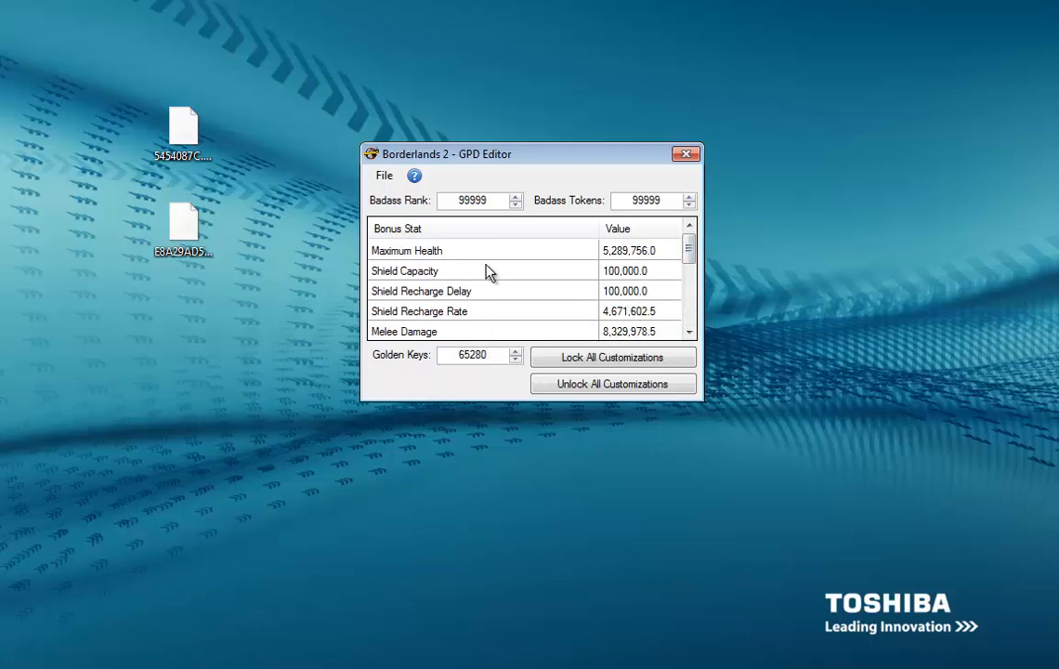
# Set Badass Rank and Badass Tokens to 99999
pyautogui.tripleClick(474, 200)
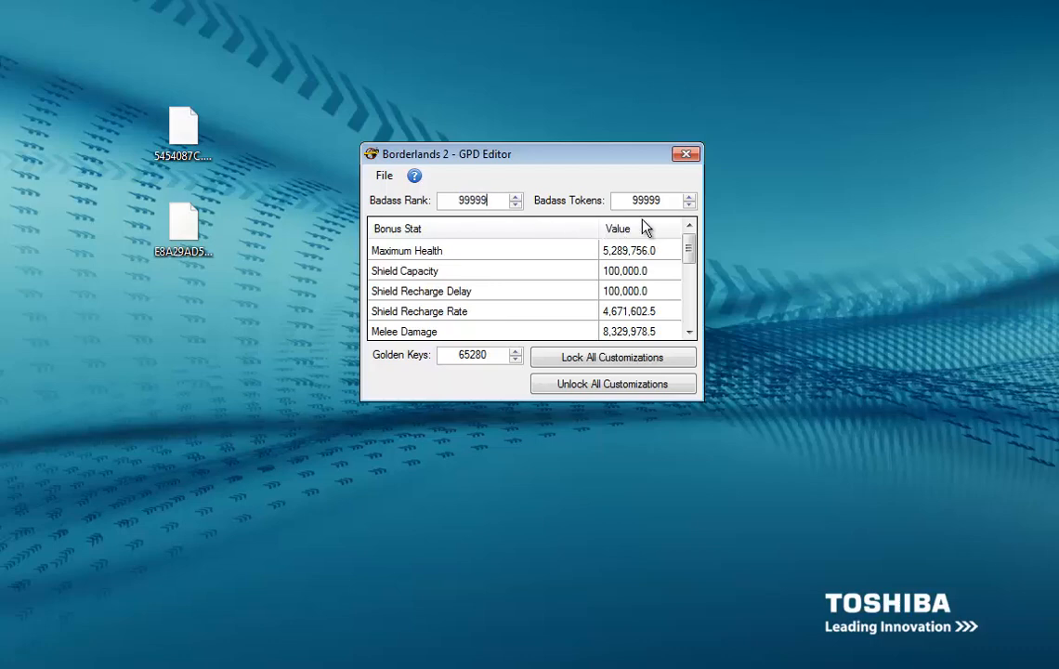
pyautogui.tripleClick(643, 200)
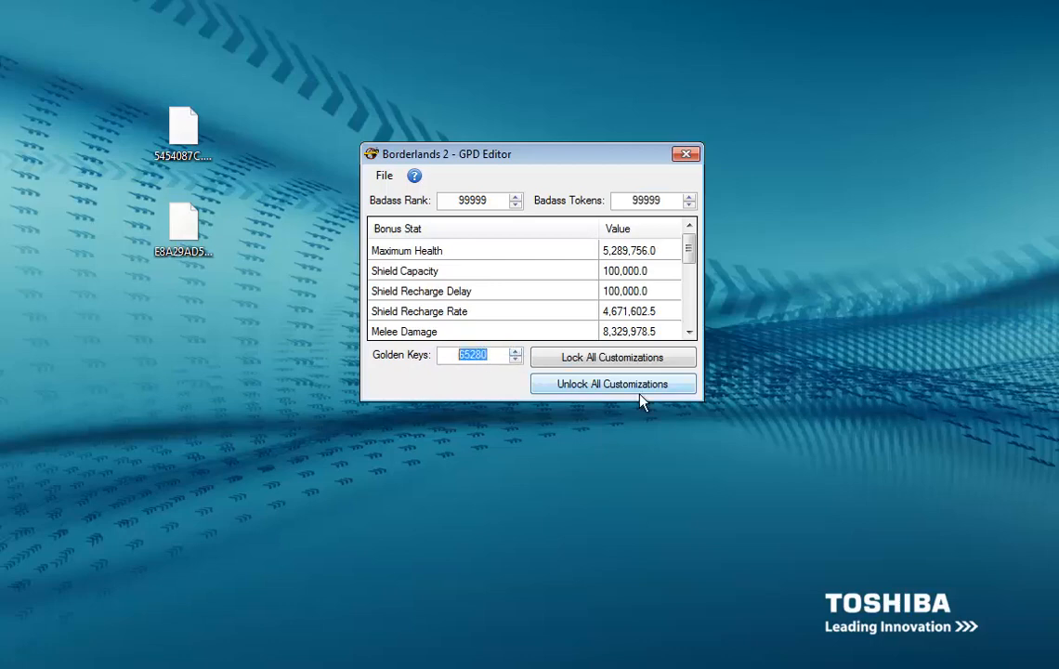
pyautogui.moveTo(458, 556)
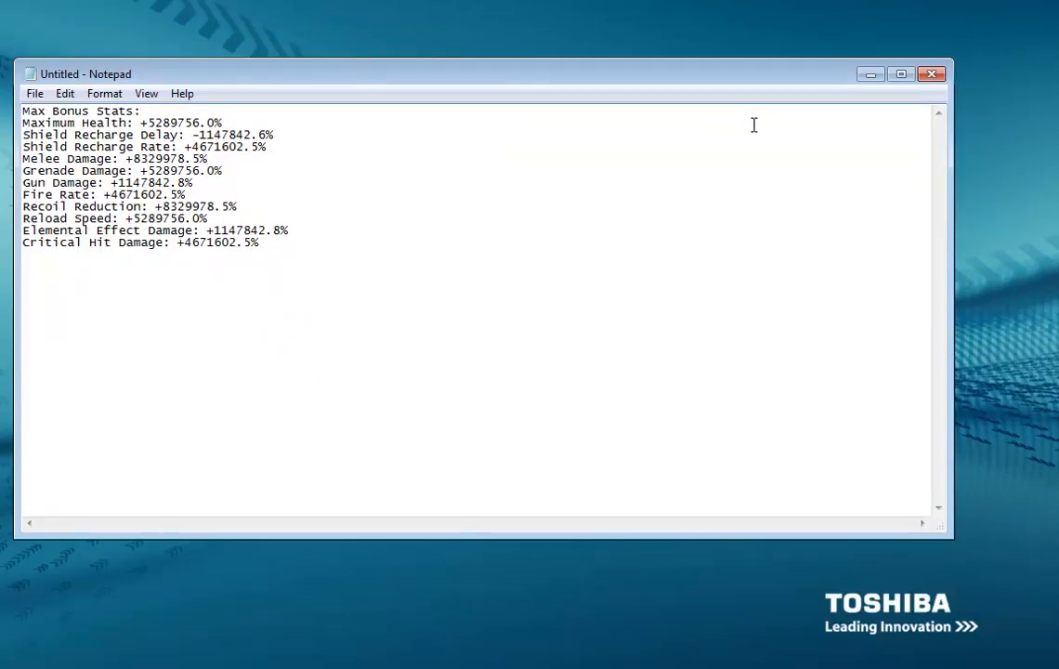
pyautogui.moveTo(290, 203)
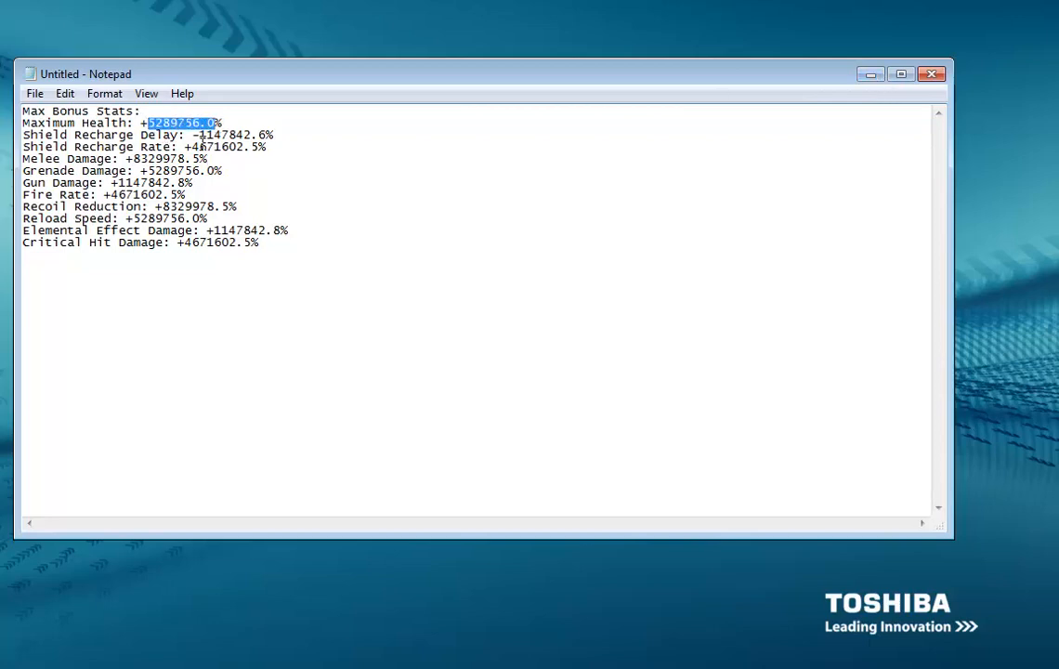
pyautogui.click(183, 147)
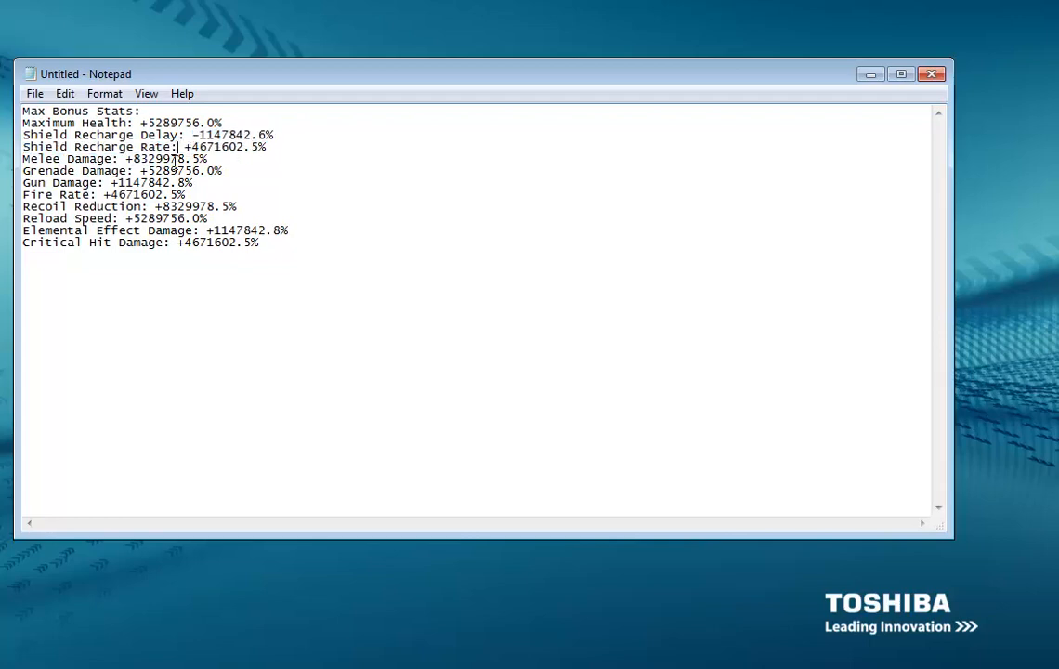
pyautogui.moveTo(858, 58)
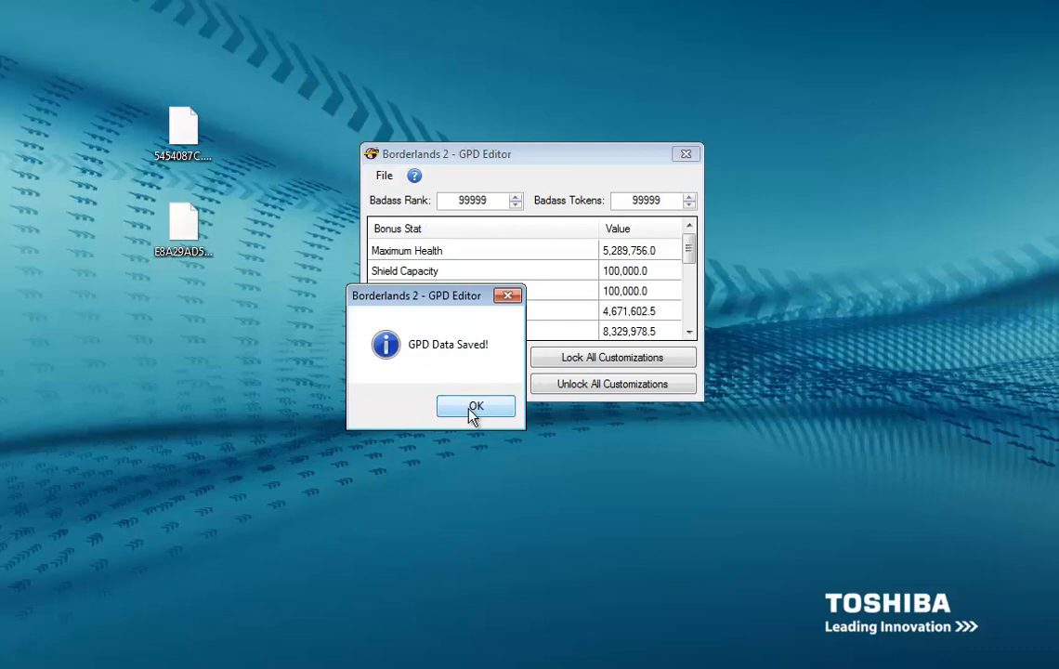
# Acknowledge the GPD Data Saved message after saving the modded progress data
pyautogui.click(476, 405)
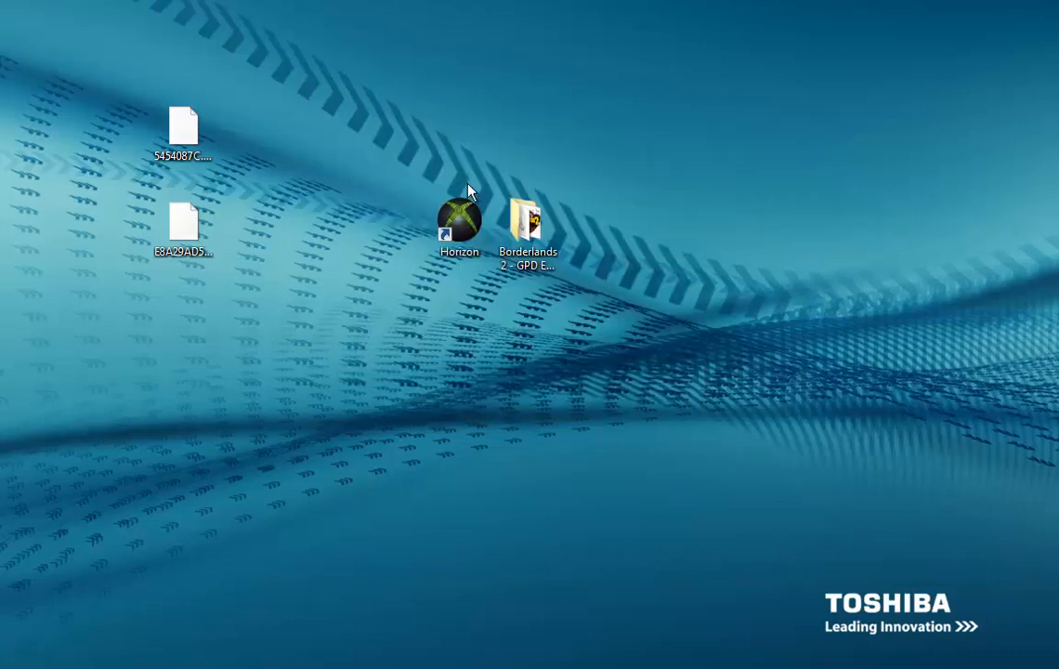
pyautogui.moveTo(498, 607)
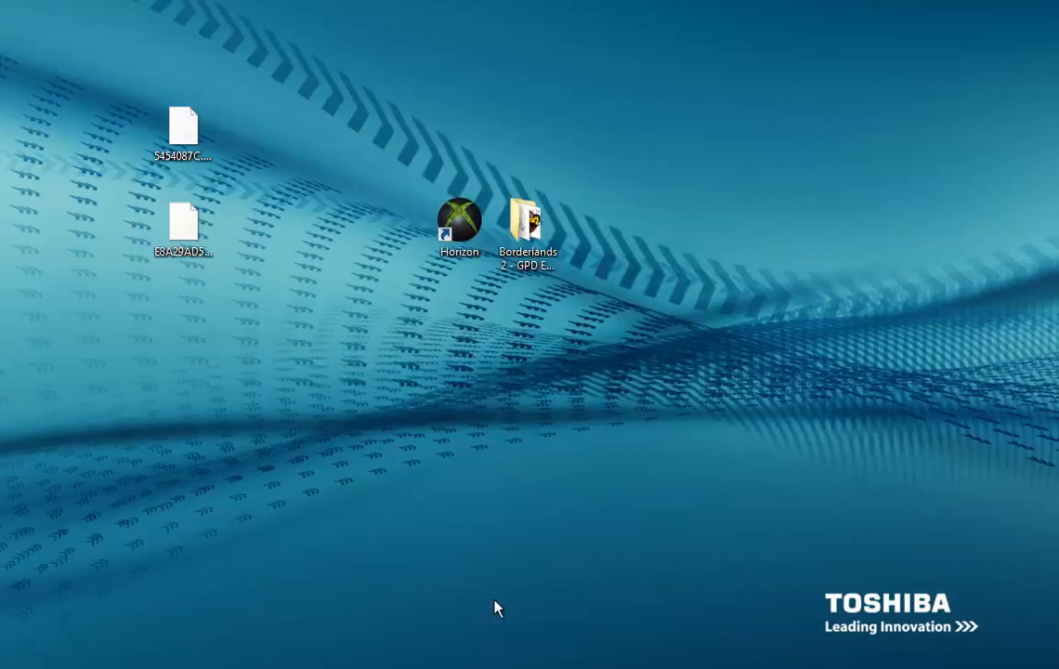
# Reopen the Life Cheaters package in Horizon and bring up actions for the 5454087C.gpd entry
pyautogui.doubleClick(459, 223)
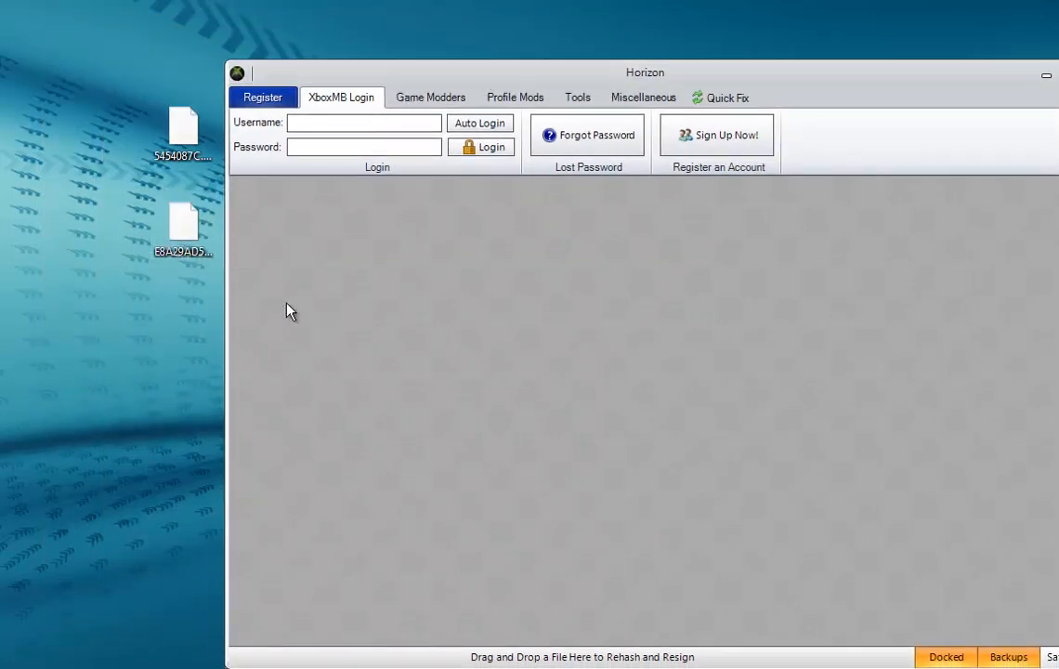
pyautogui.doubleClick(182, 223)
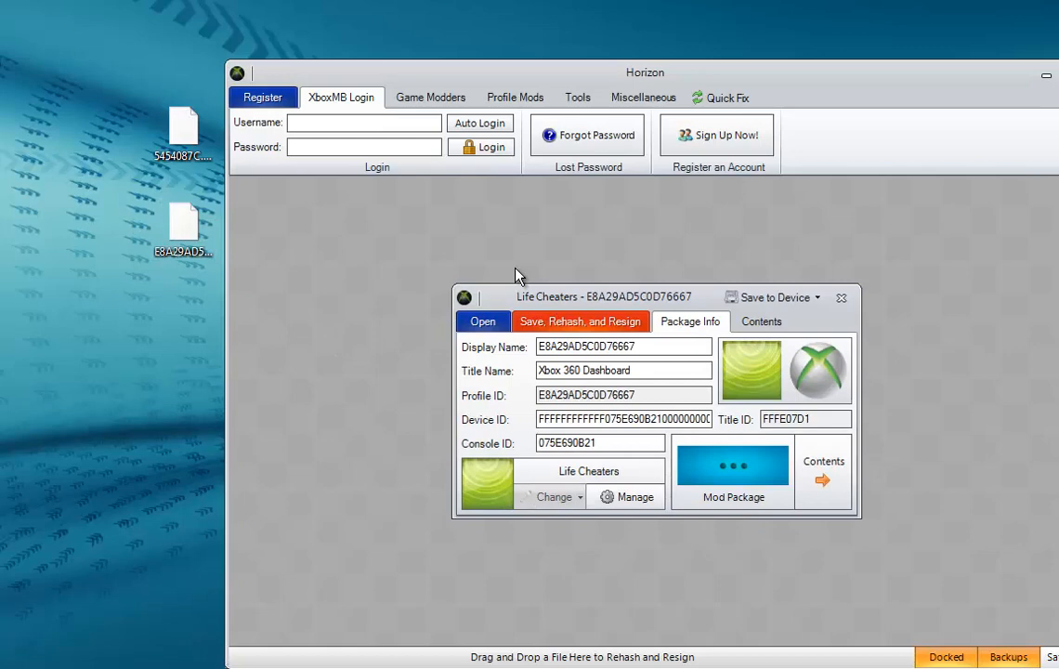
pyautogui.click(762, 320)
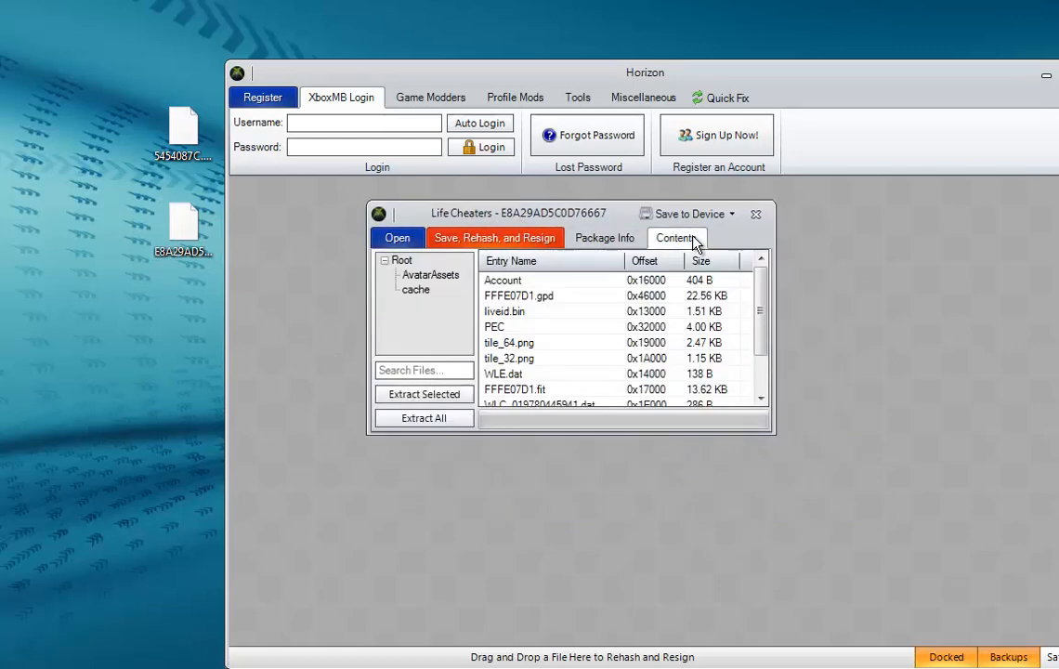
pyautogui.moveTo(796, 338)
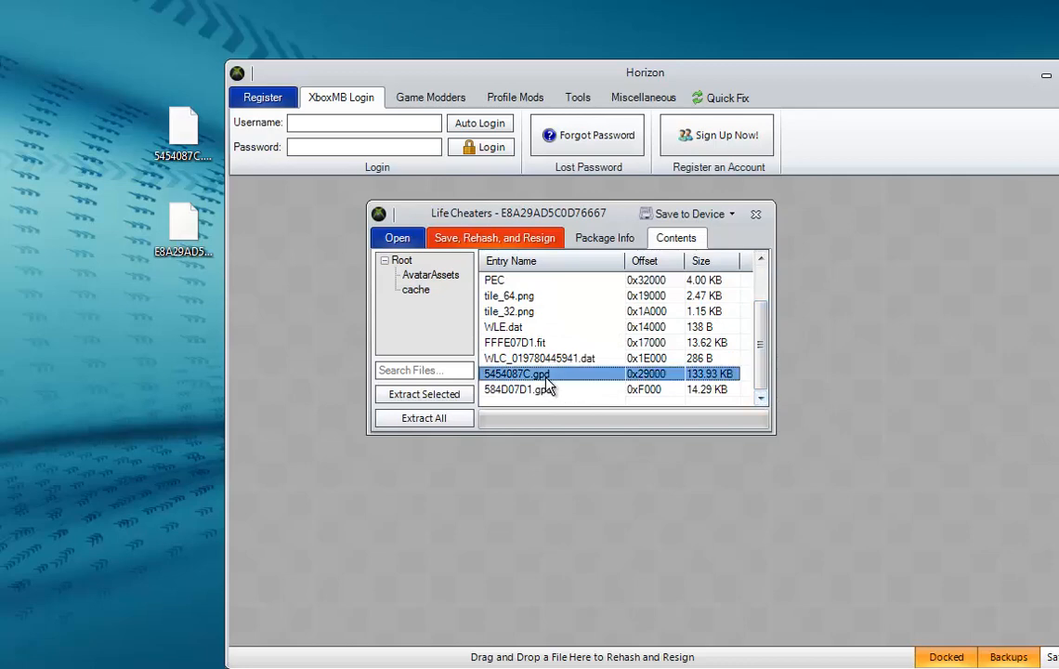
pyautogui.rightClick(520, 374)
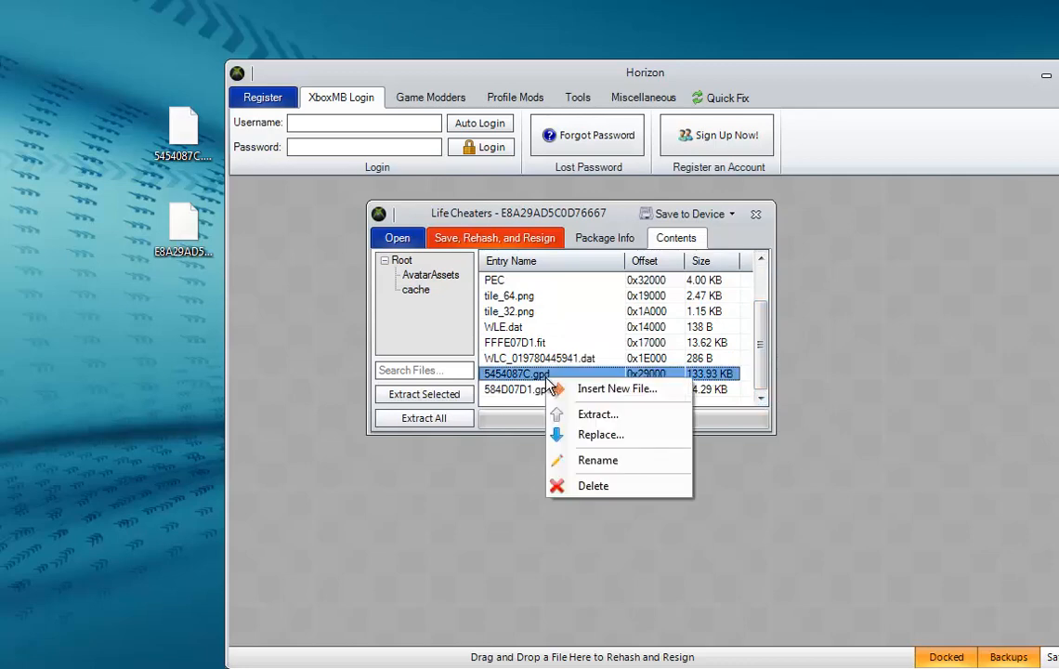
pyautogui.moveTo(585, 434)
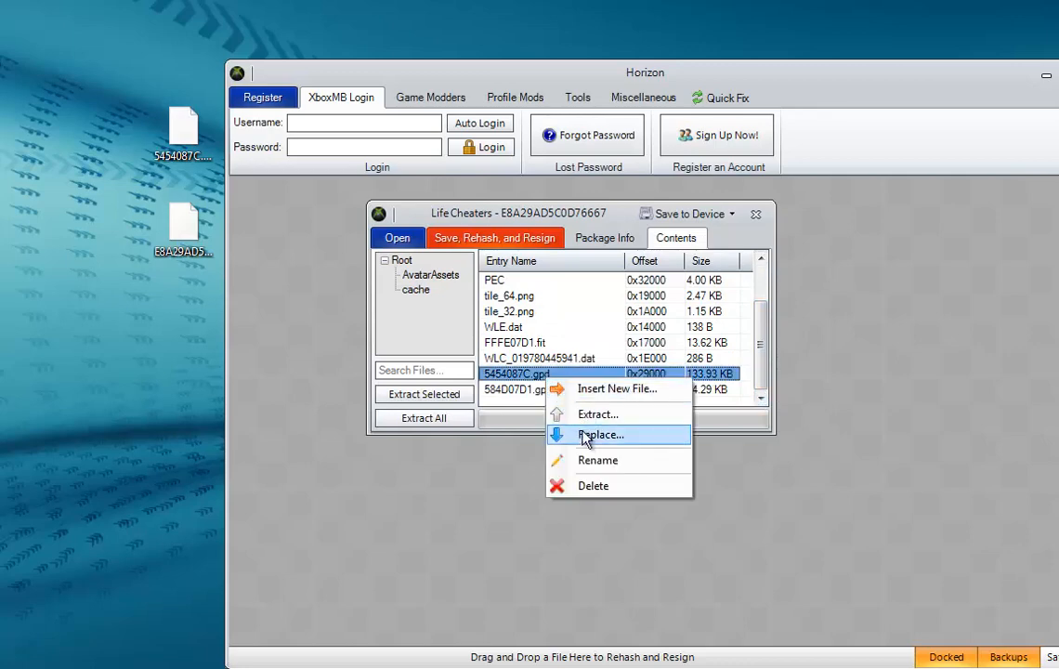
# Replace 5454087C.gpd with the modded file from the Desktop and dismiss the file-replaced notice
pyautogui.click(602, 435)
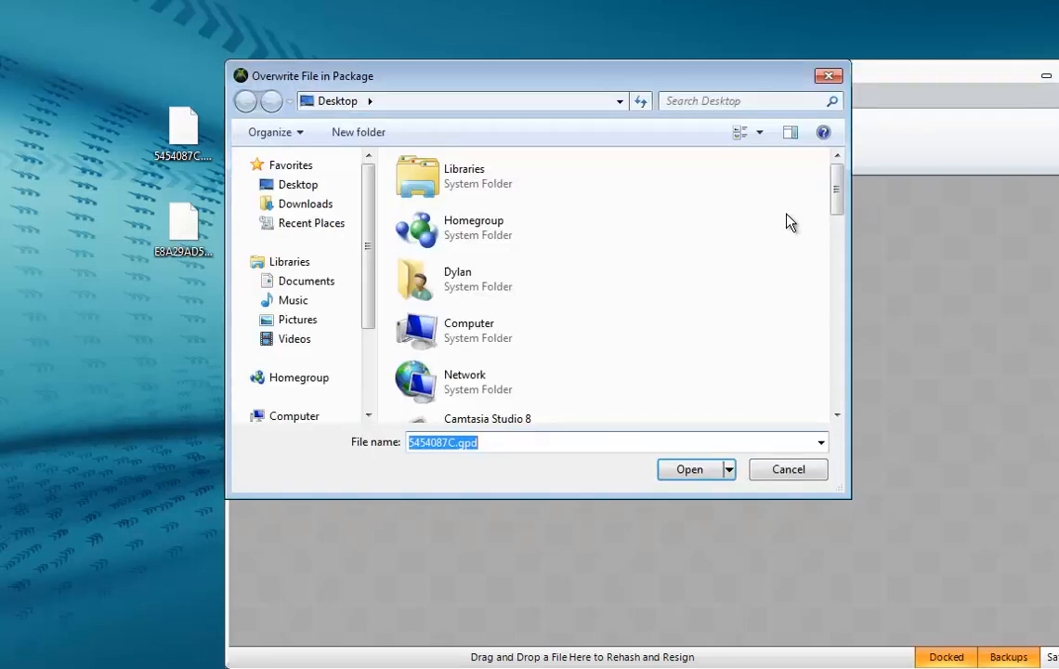
pyautogui.scroll(-3)
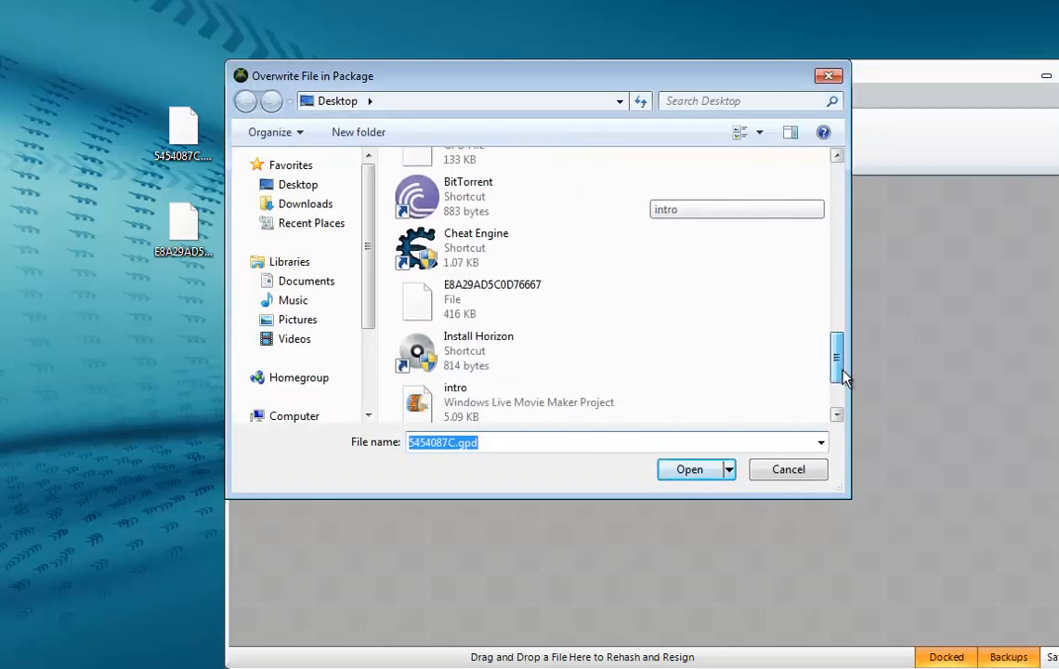
pyautogui.scroll(3)
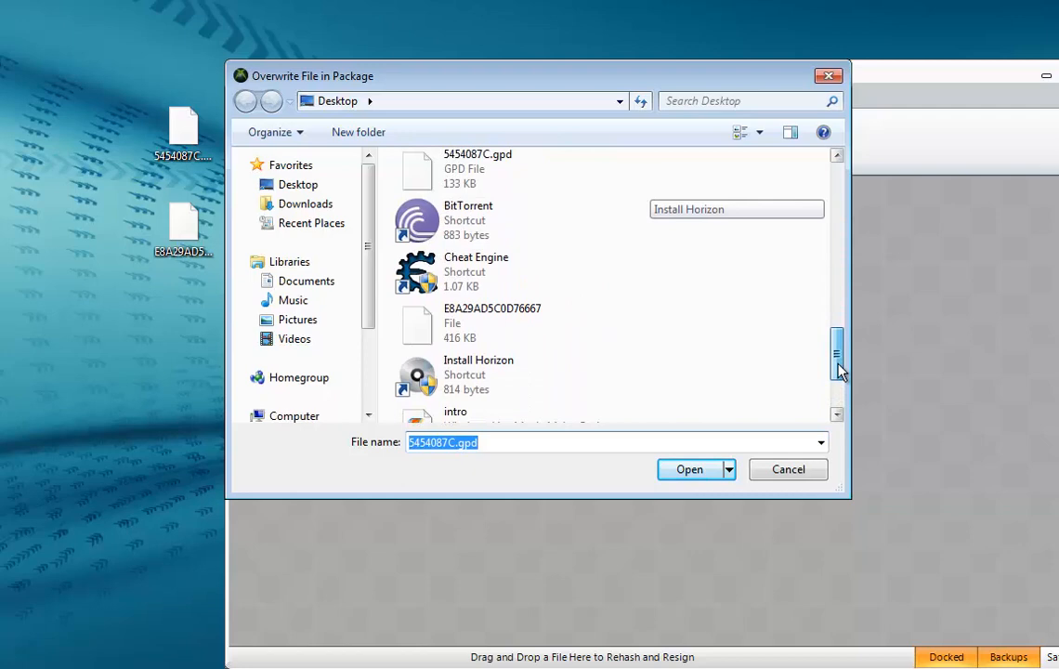
pyautogui.click(690, 468)
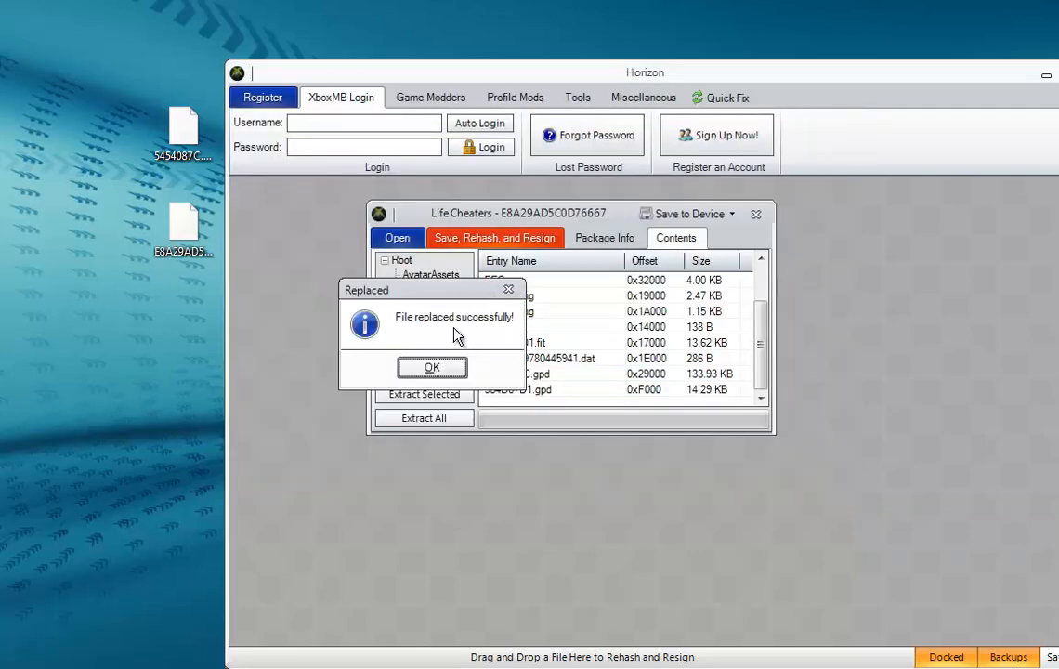
pyautogui.click(432, 366)
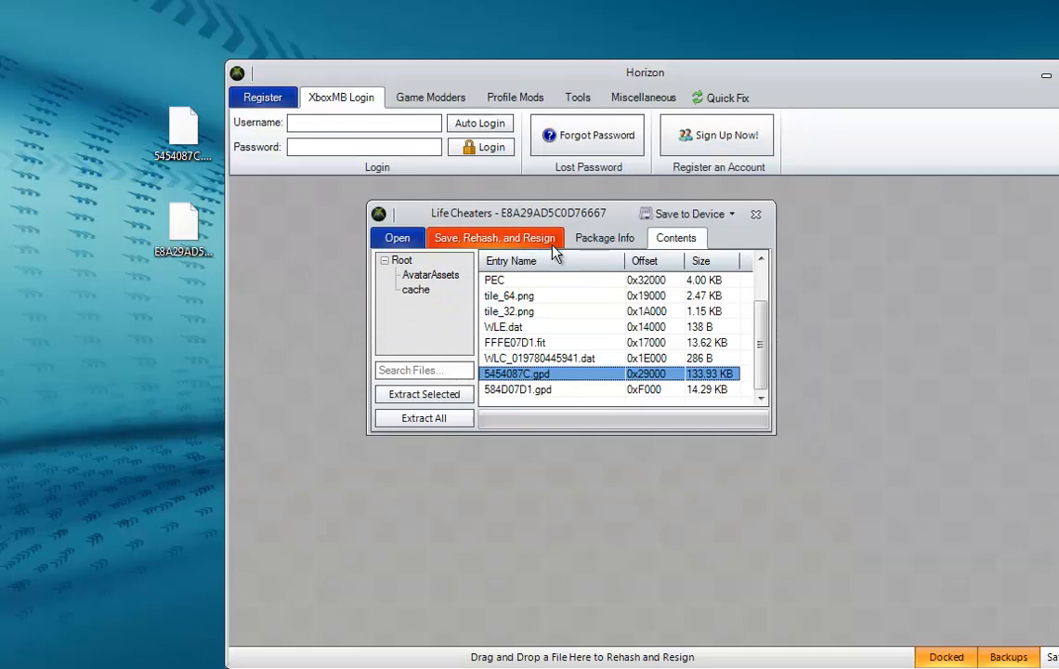
# Save, rehash and resign the package twice, acknowledging each Saved message, then close the package
pyautogui.click(495, 238)
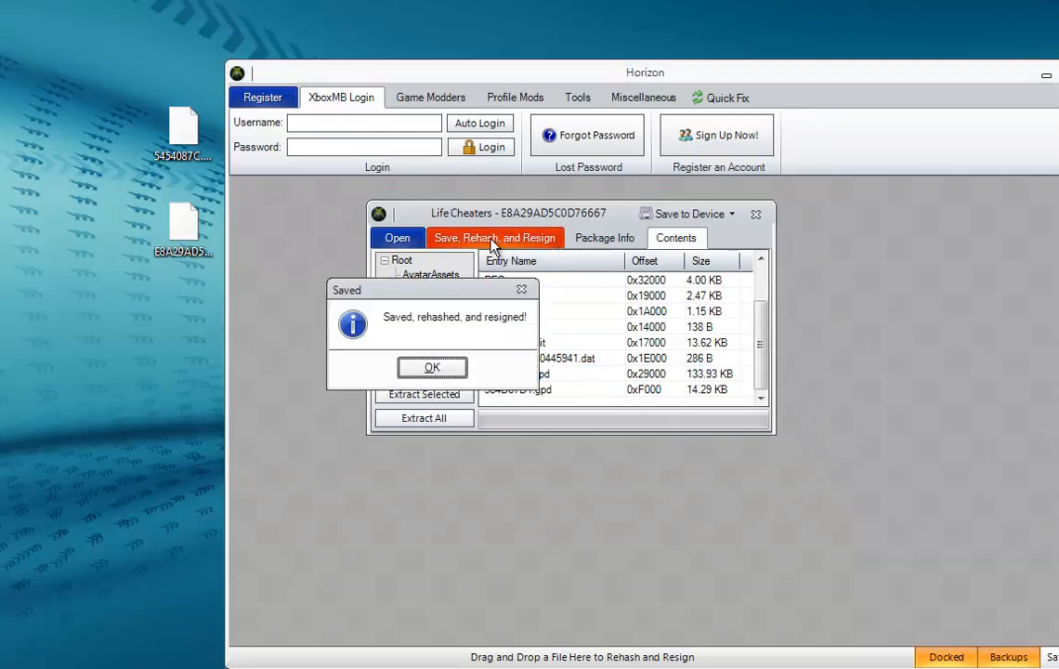
pyautogui.click(431, 368)
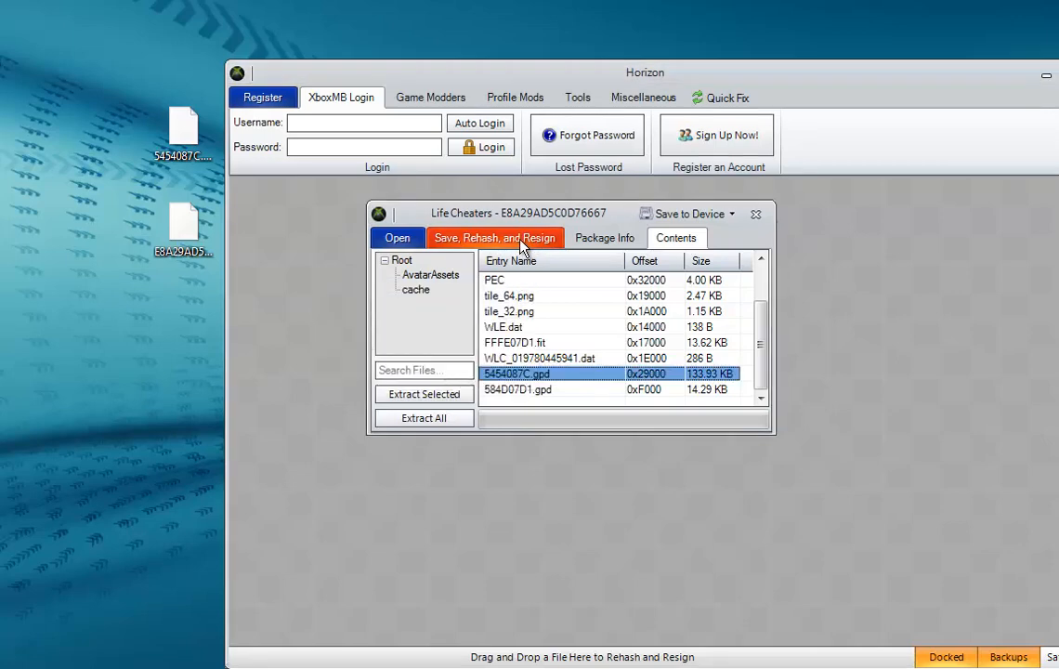
pyautogui.click(494, 238)
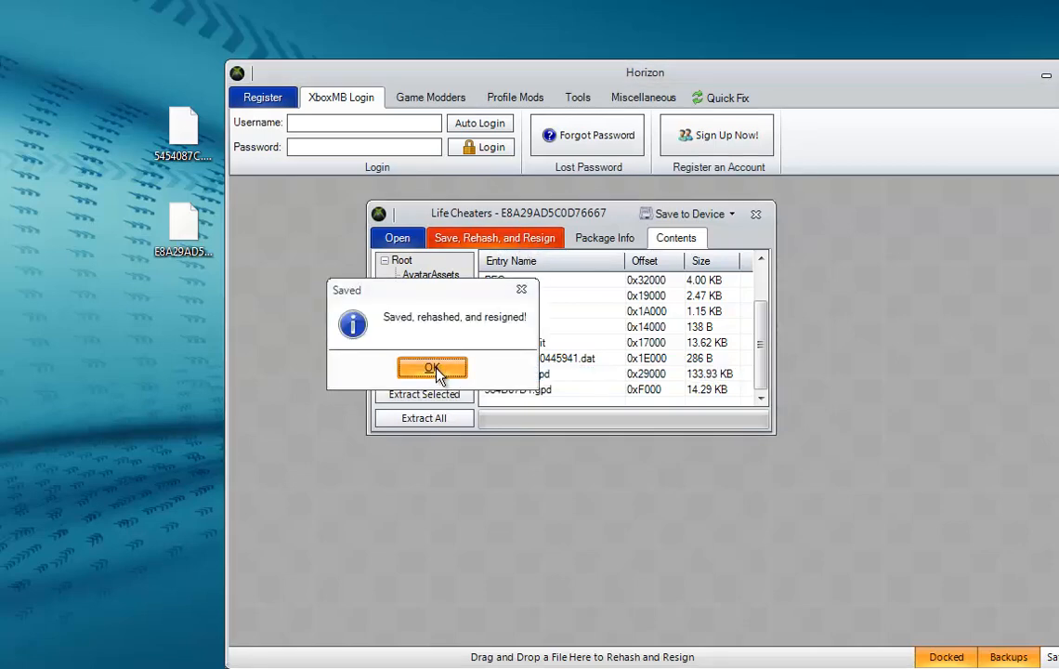
pyautogui.click(431, 368)
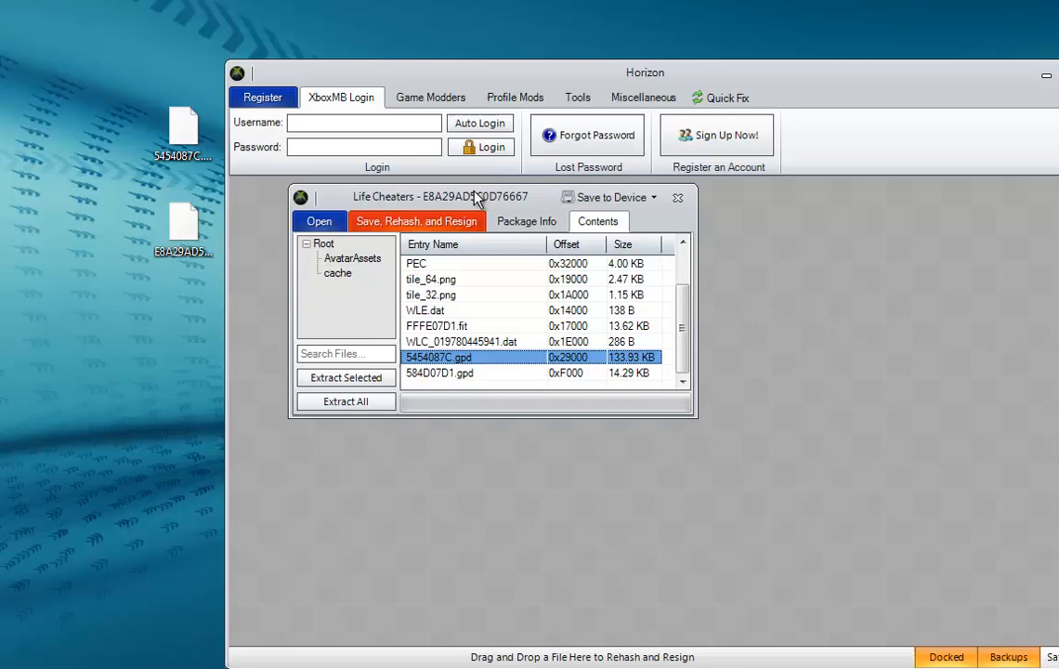
pyautogui.click(678, 197)
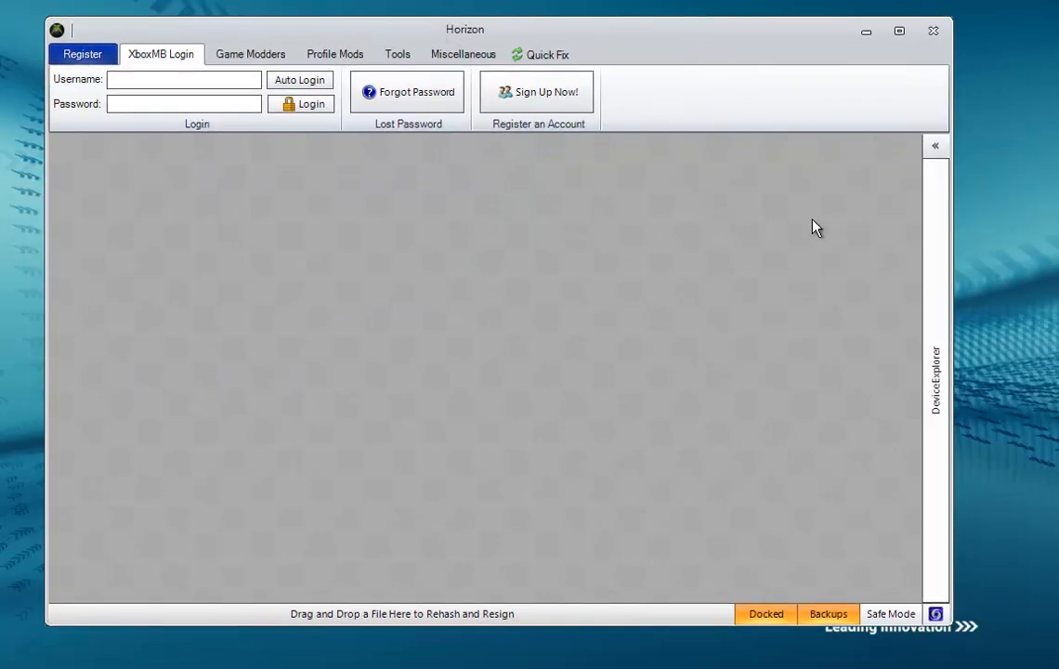
# Inject the E8A29AD5CDD76667 package from the Desktop onto the USB flash drive via Device Explorer
pyautogui.click(937, 145)
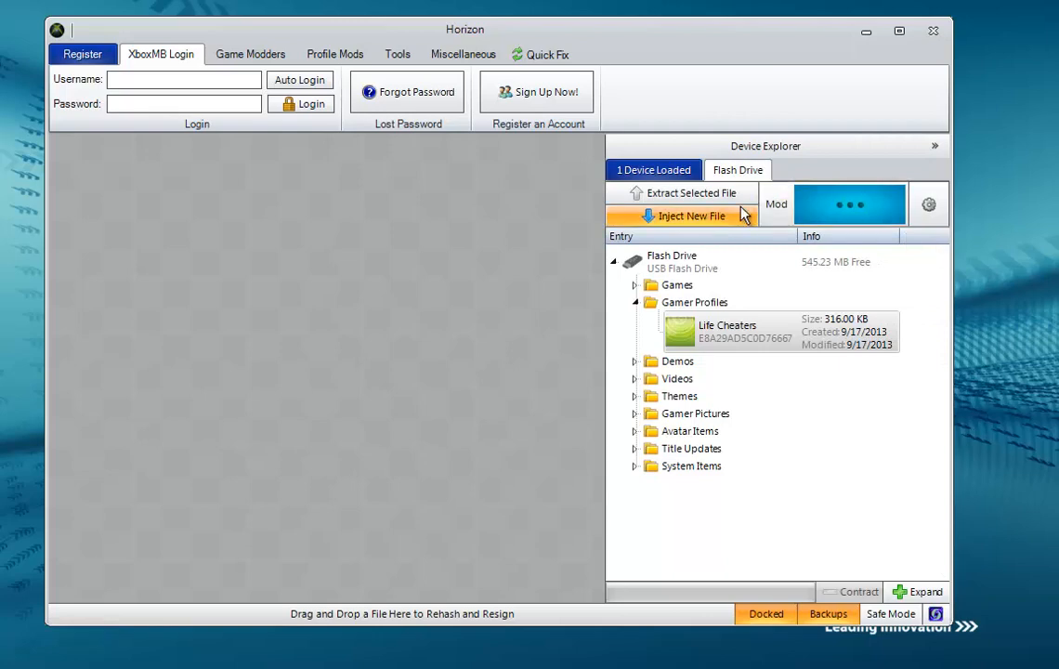
pyautogui.click(691, 215)
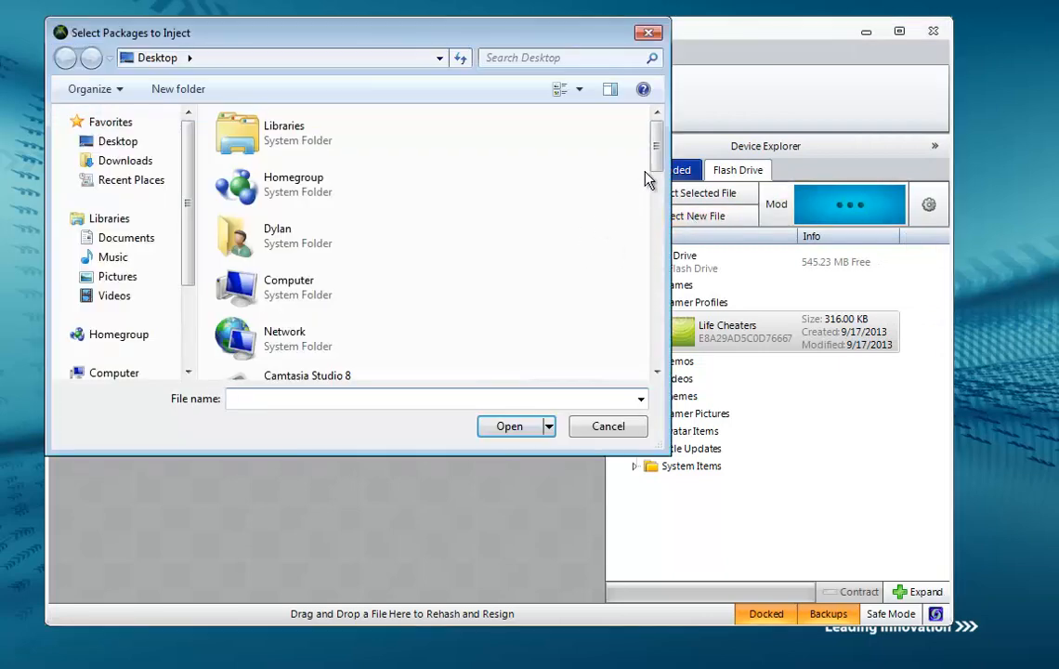
pyautogui.scroll(-3)
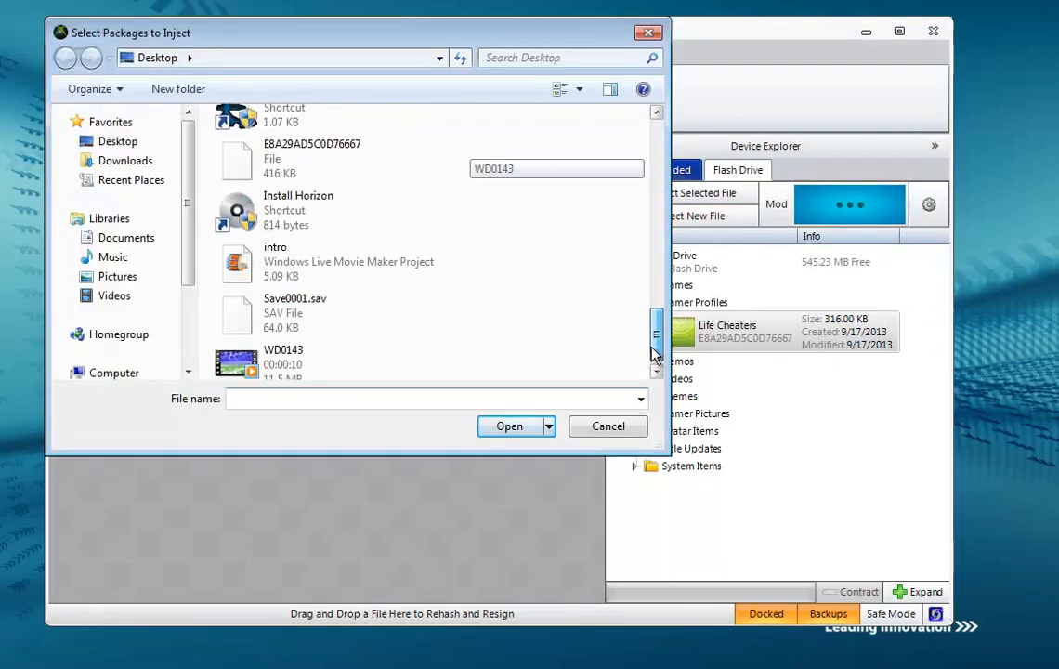
pyautogui.click(313, 158)
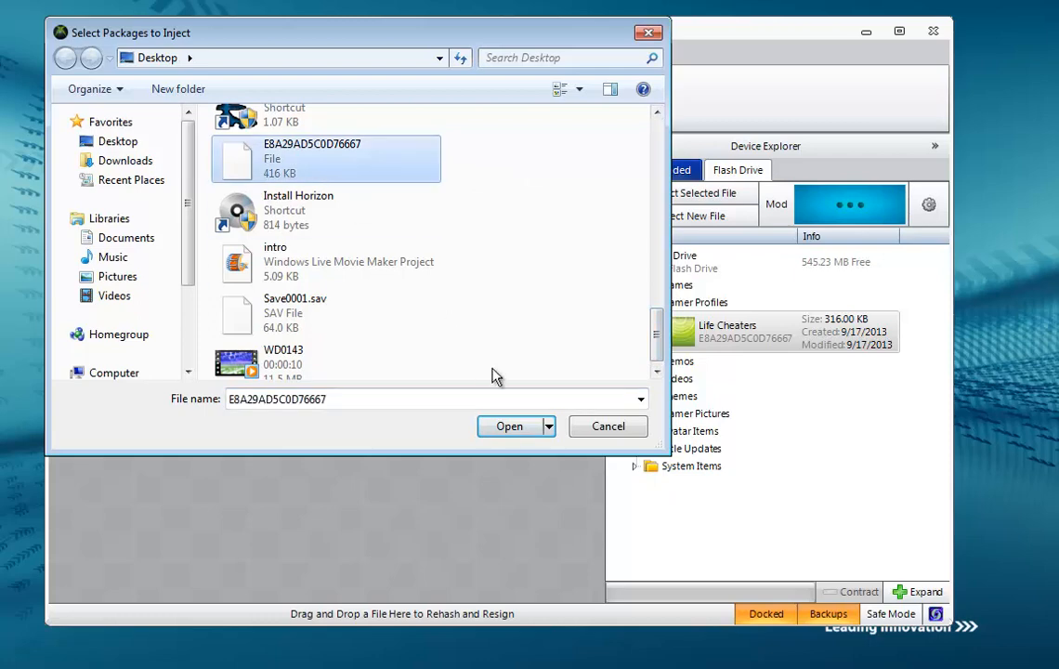
pyautogui.click(509, 426)
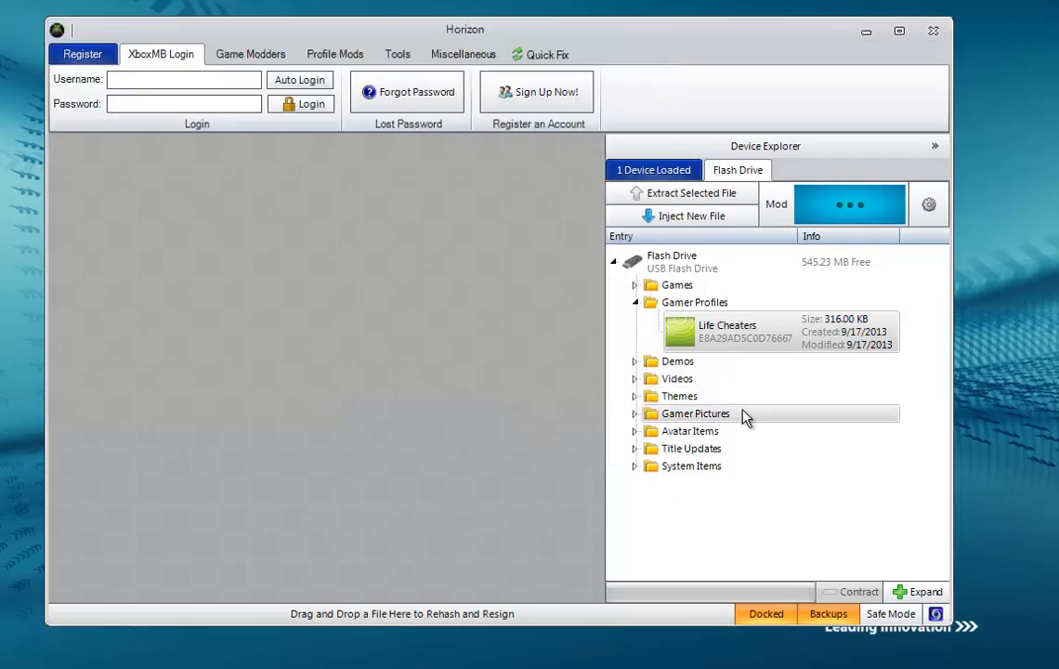
pyautogui.moveTo(731, 63)
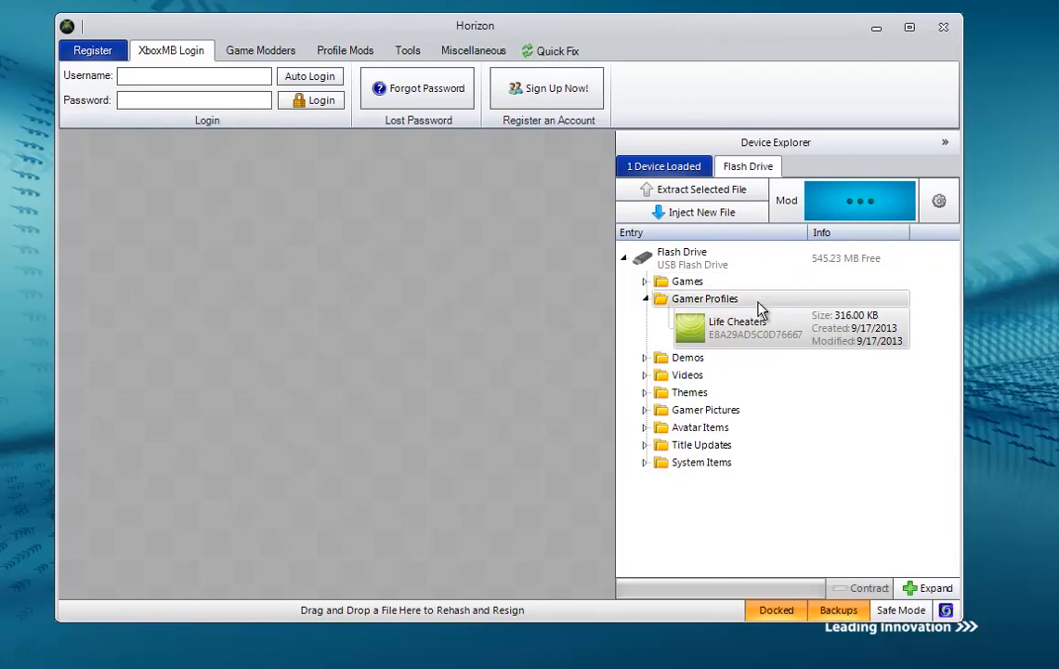
pyautogui.moveTo(788, 49)
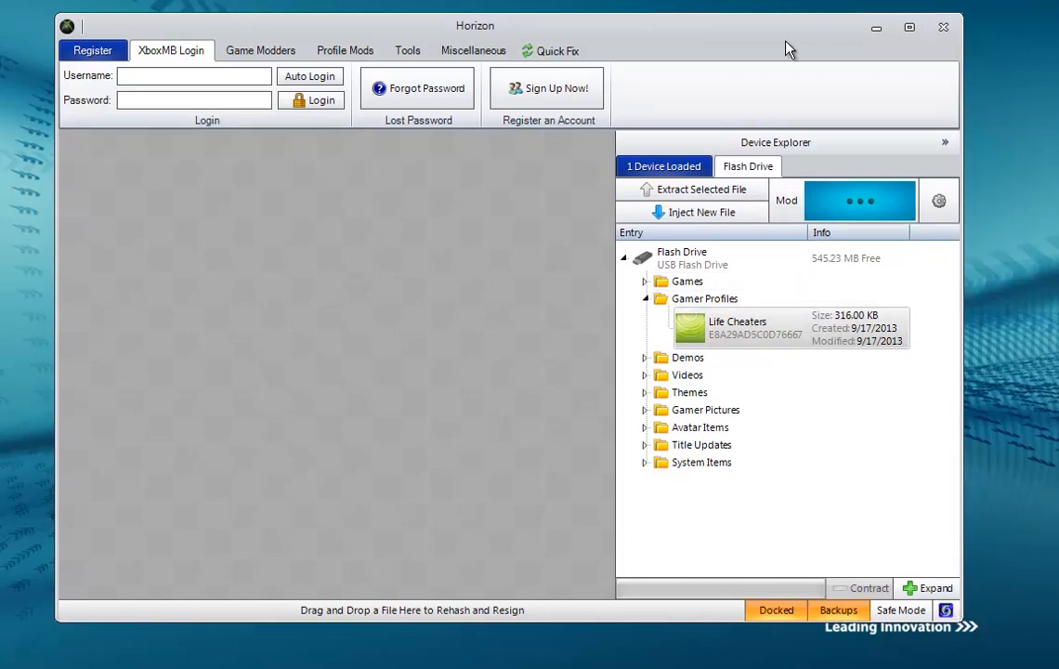
pyautogui.moveTo(721, 41)
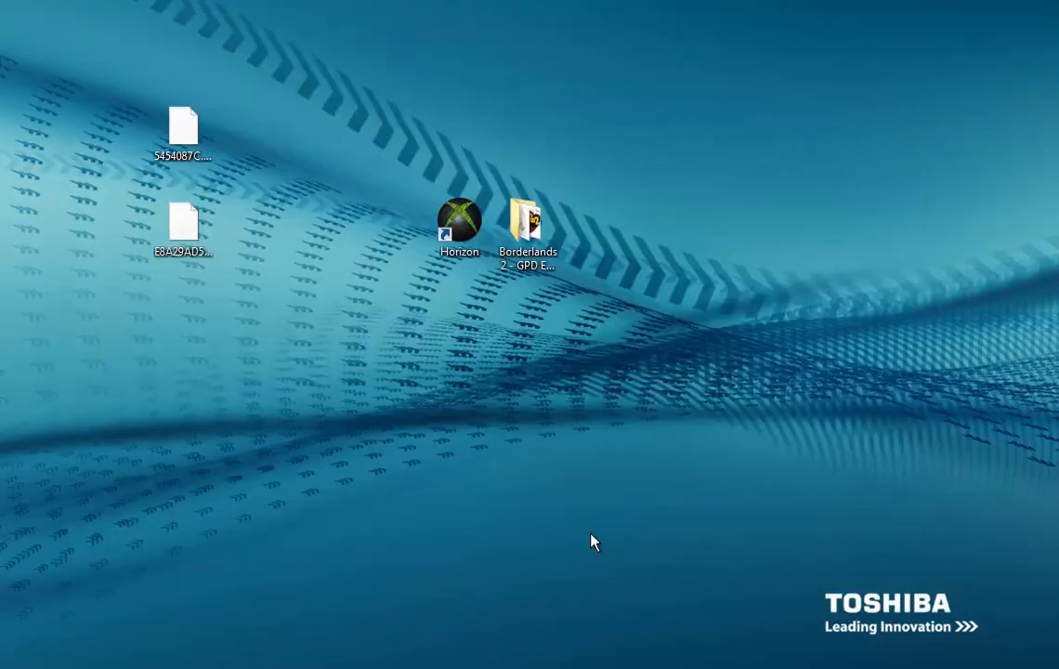
pyautogui.moveTo(500, 598)
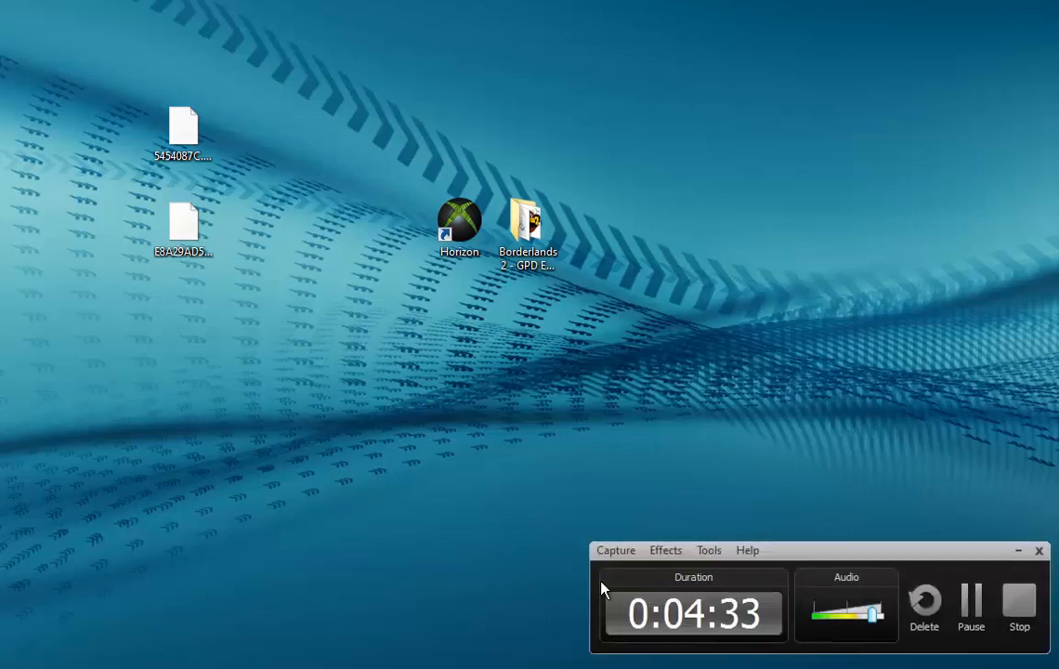
pyautogui.moveTo(951, 495)
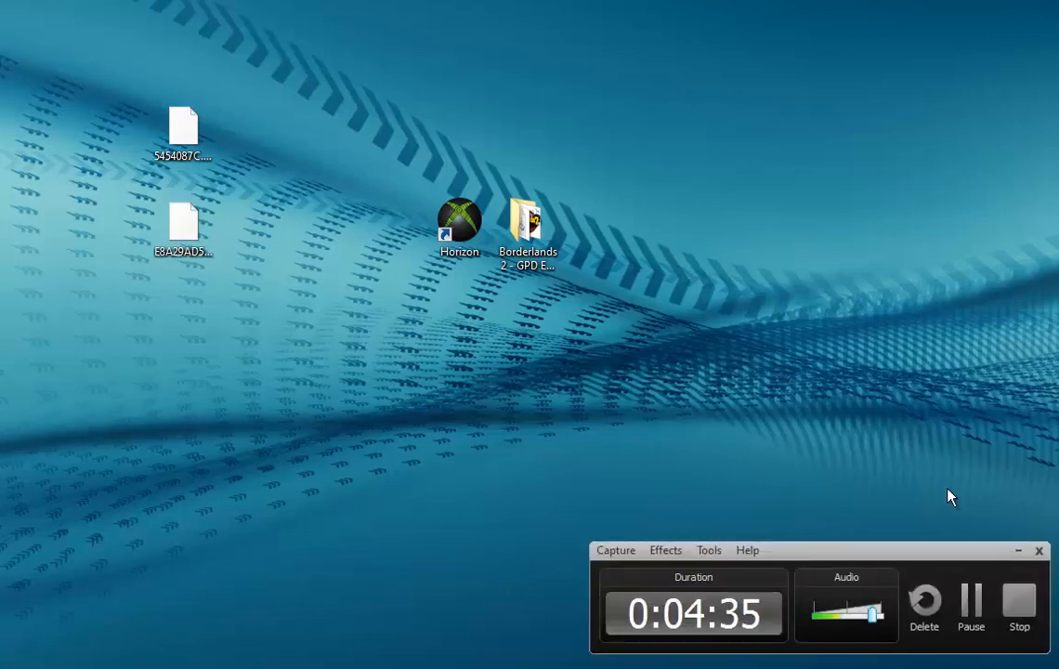